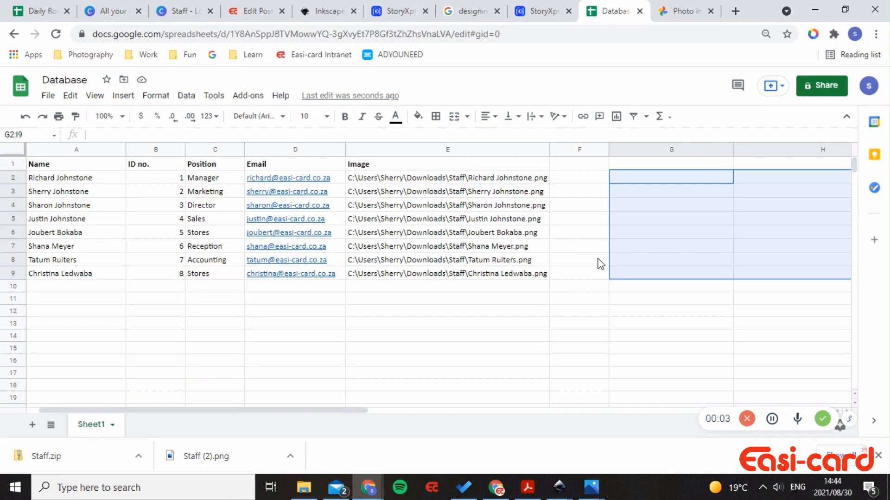
mouse_move(103, 92)
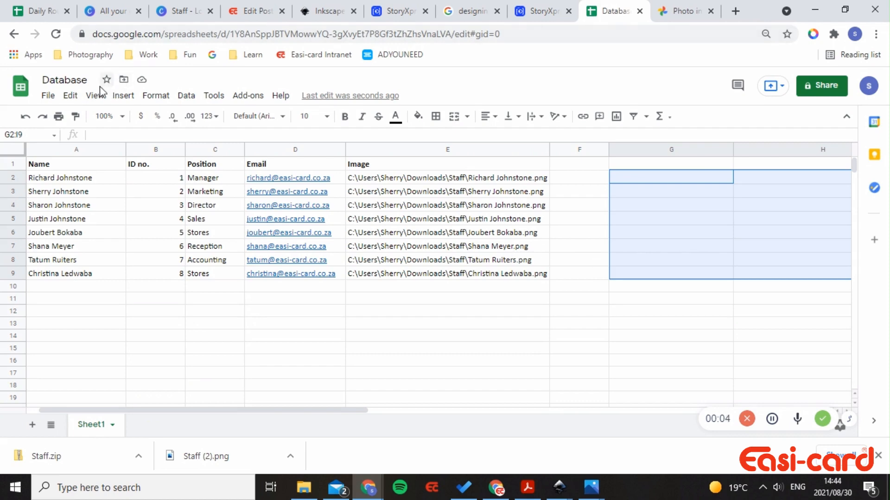
- Open the database layout guidelines PDF and read its Image column and text-number notes
click(156, 164)
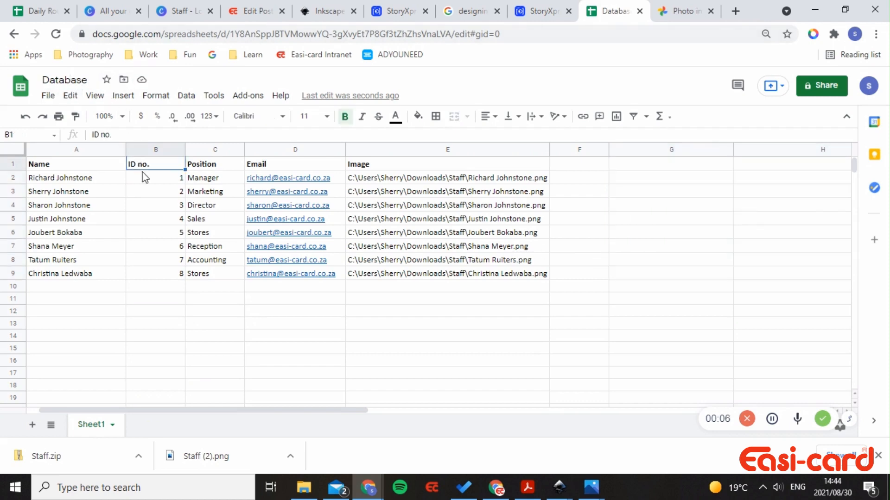
mouse_move(168, 156)
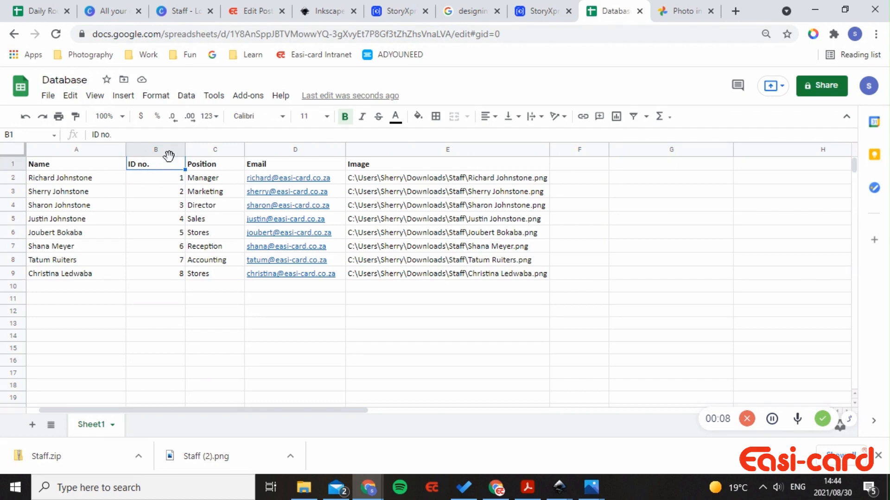
mouse_move(125, 186)
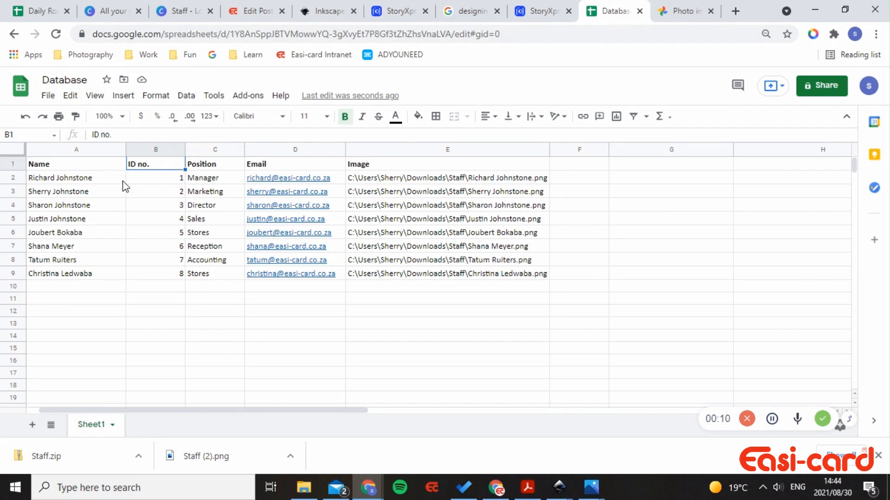
mouse_move(132, 197)
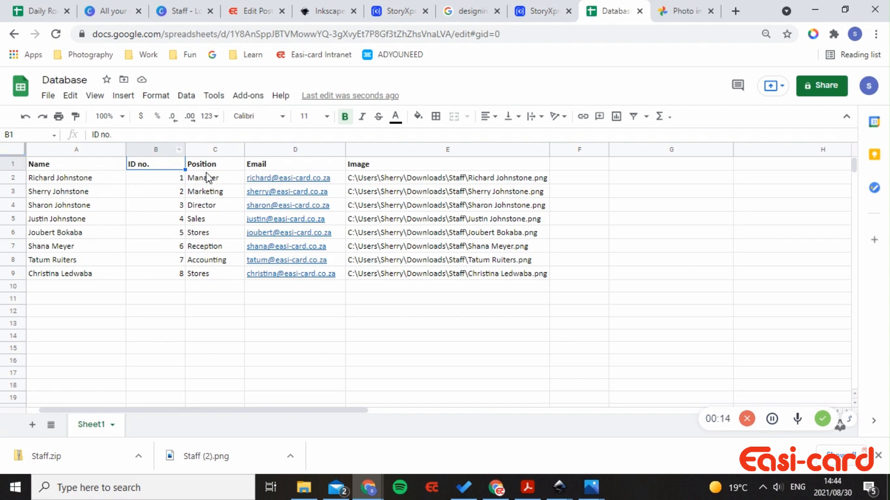
mouse_move(390, 192)
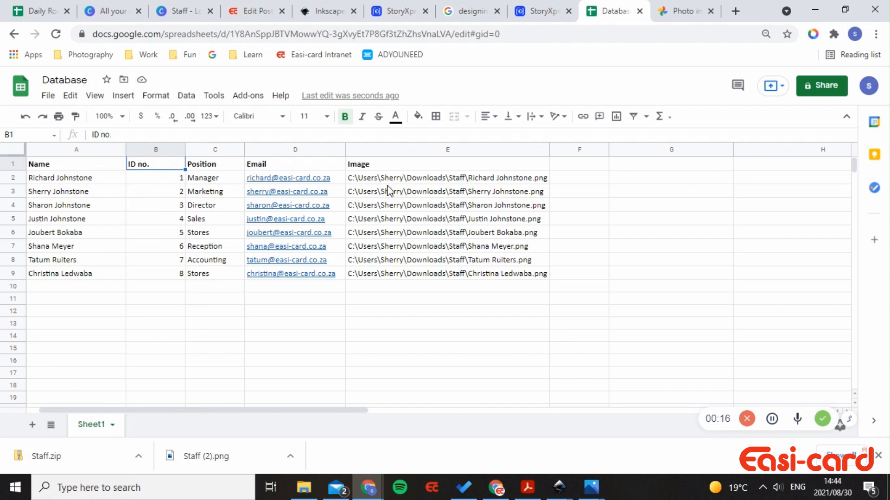
mouse_move(60, 187)
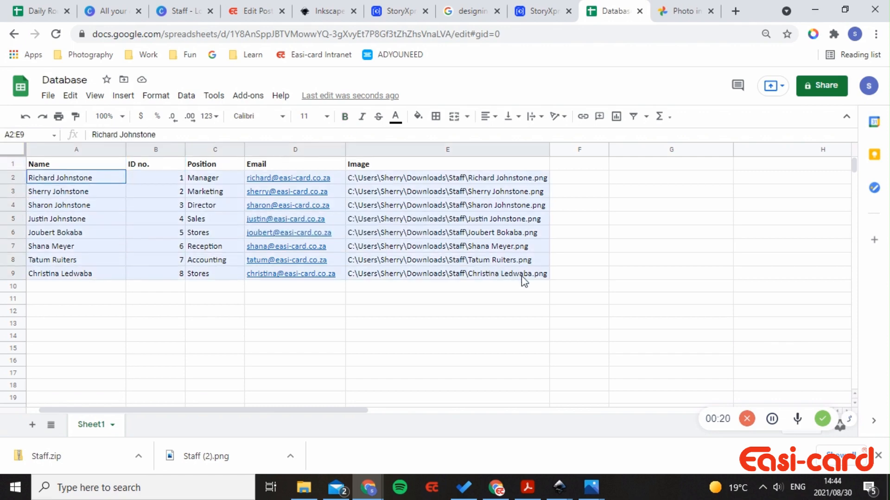
click(447, 273)
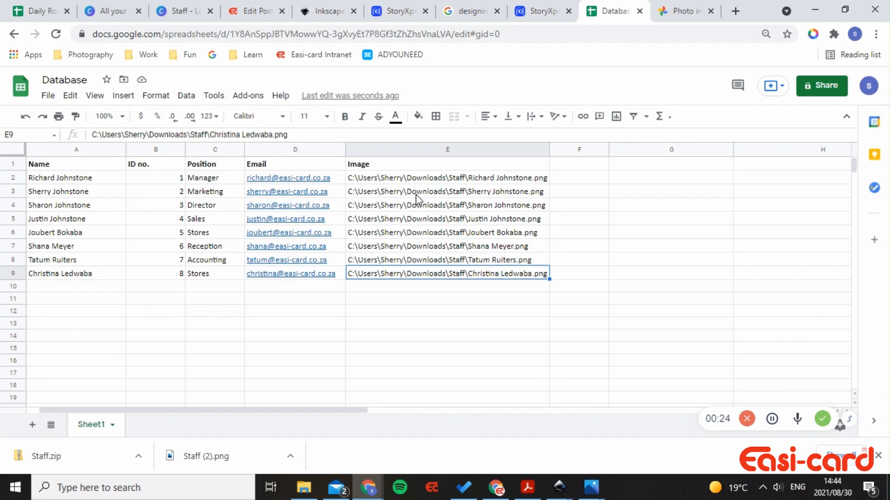
click(526, 488)
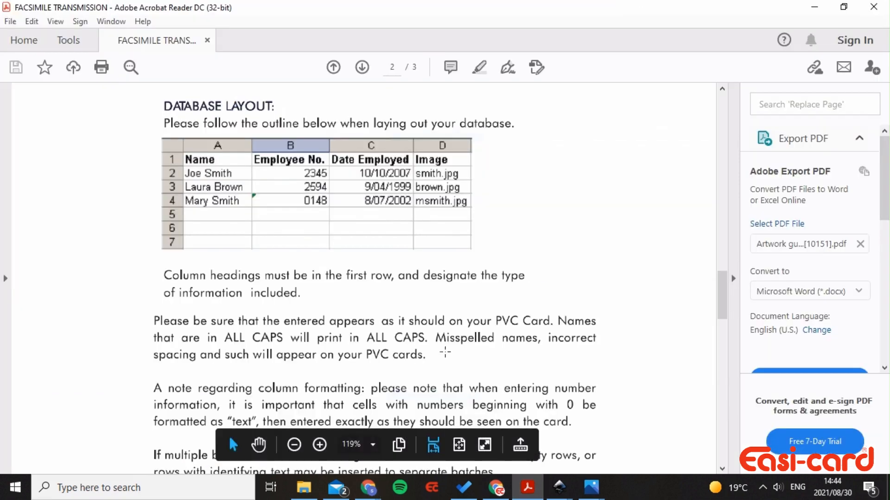
mouse_move(519, 234)
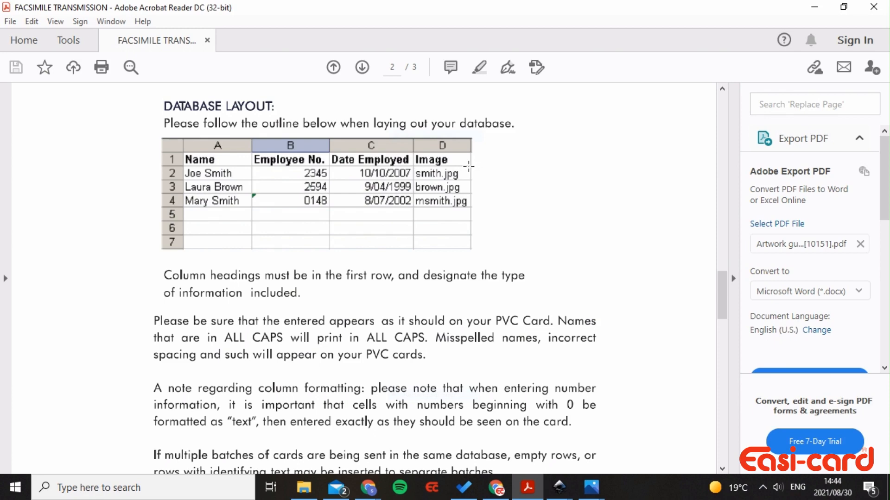
mouse_move(545, 211)
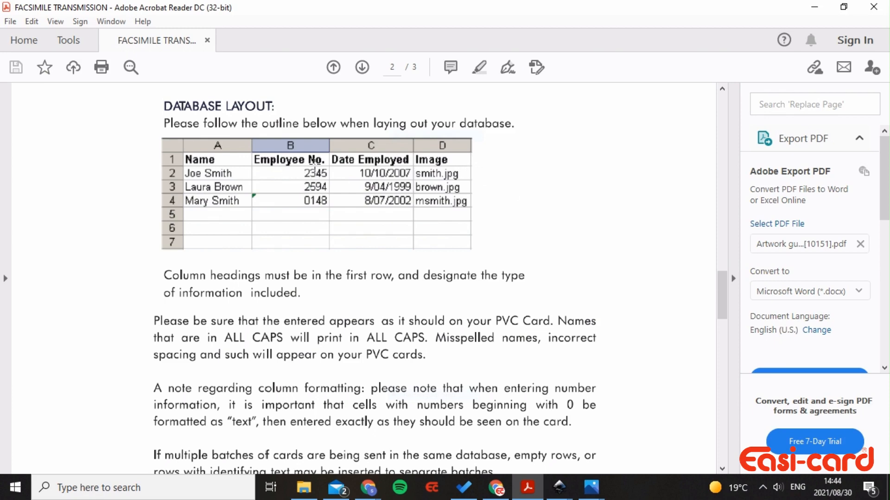
mouse_move(454, 167)
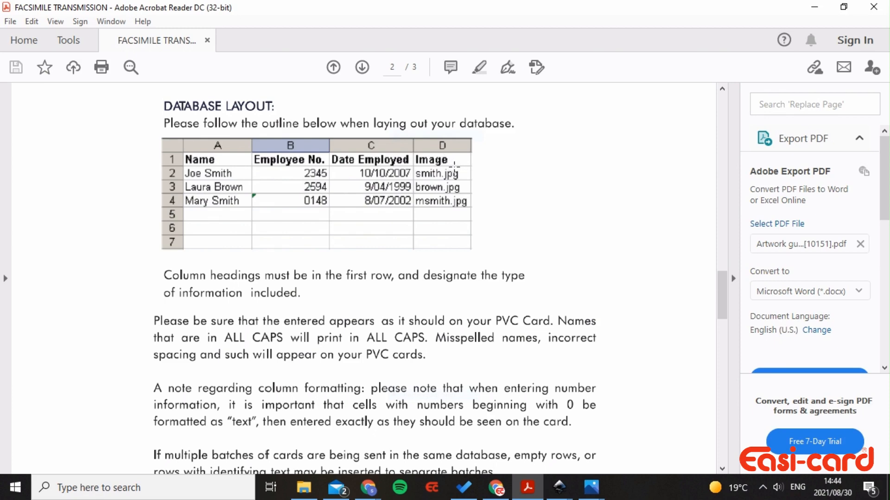
mouse_move(221, 165)
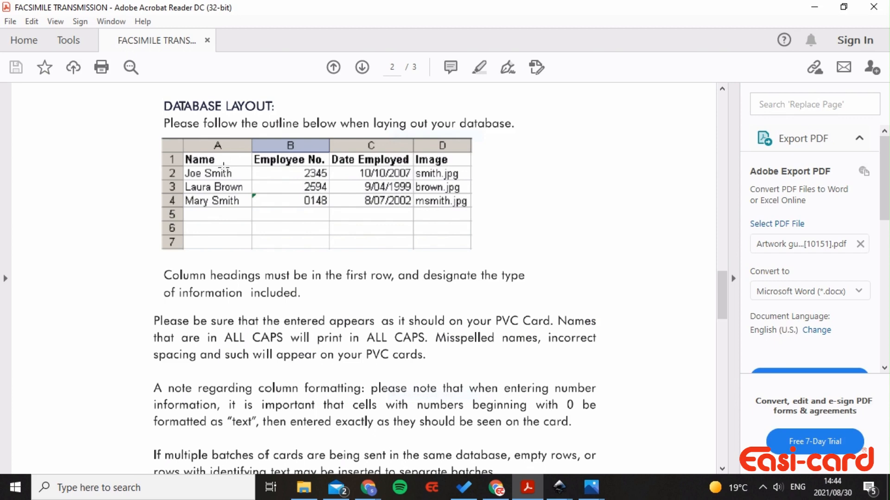
mouse_move(445, 187)
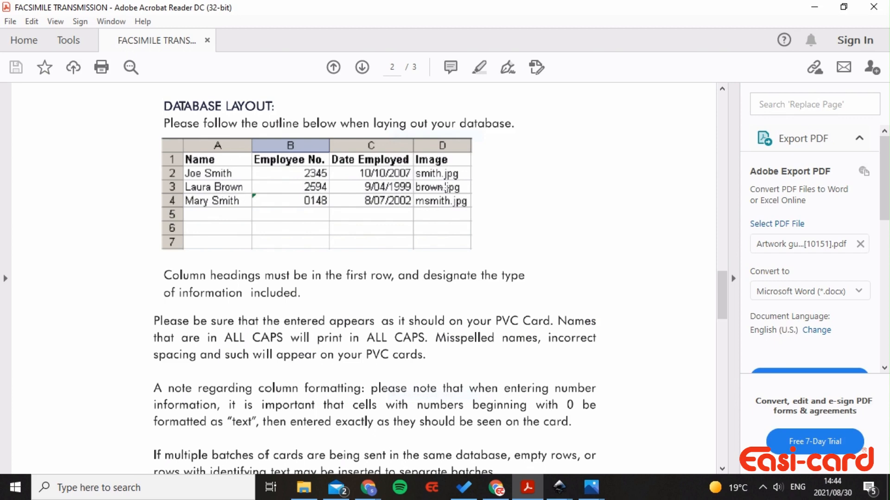
mouse_move(454, 199)
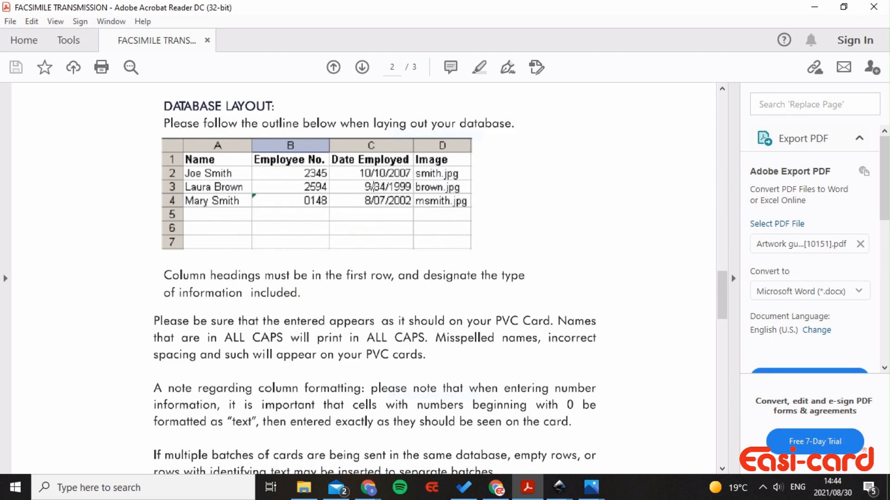
scroll(down, 3)
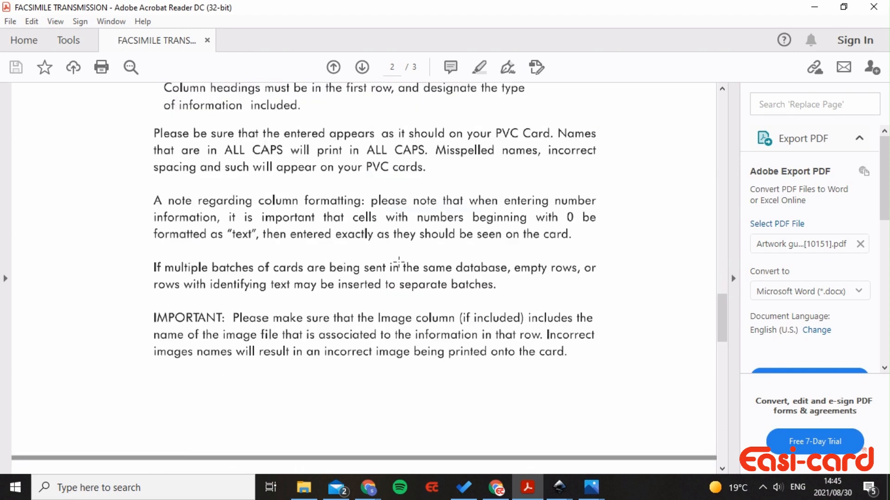
scroll(up, 3)
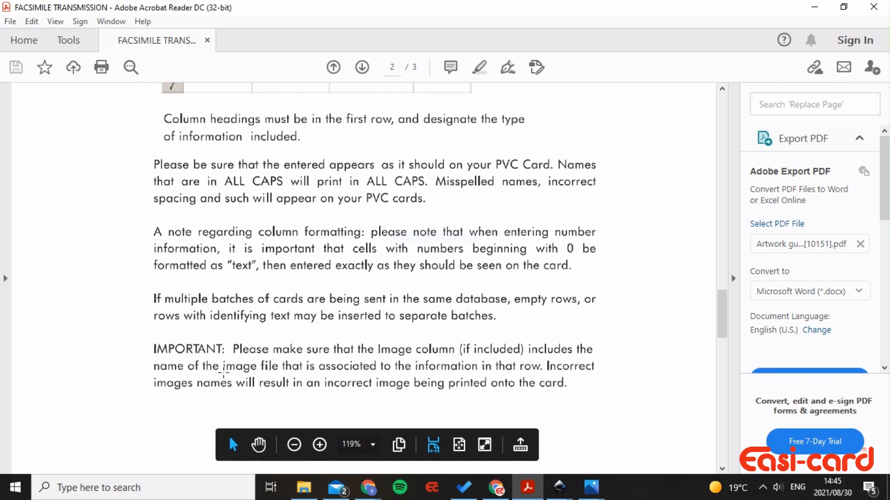
mouse_move(529, 384)
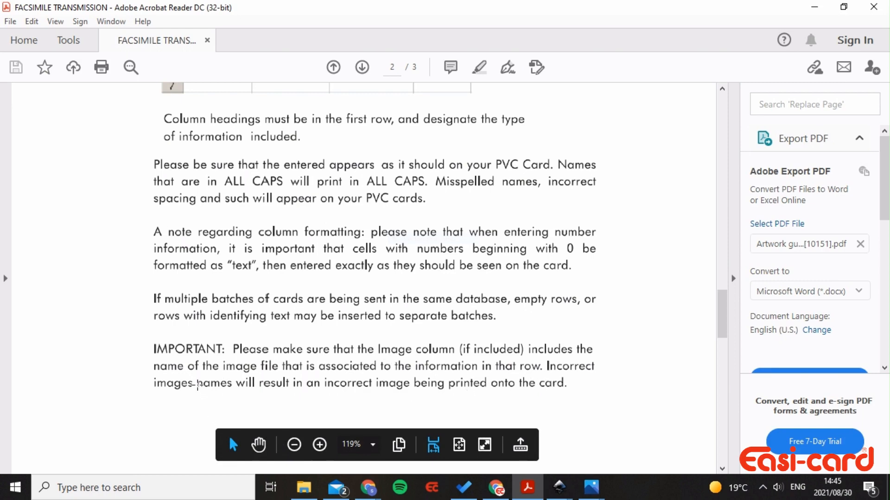
mouse_move(553, 350)
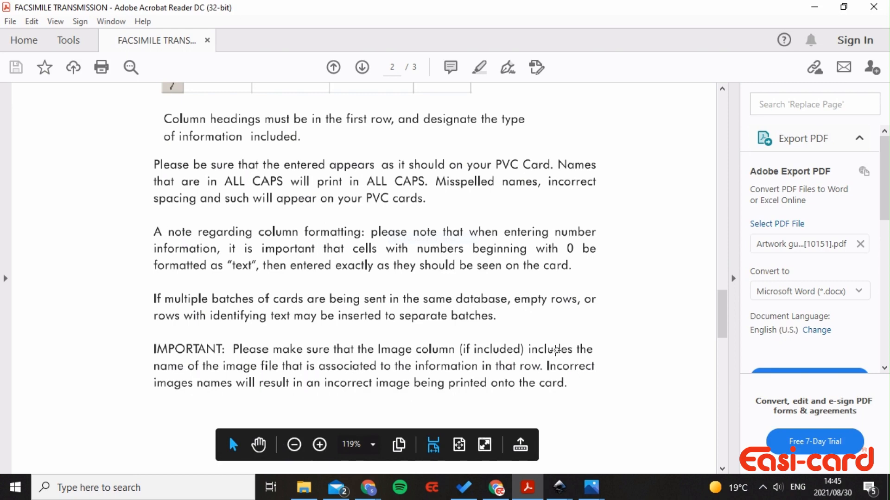
scroll(up, 3)
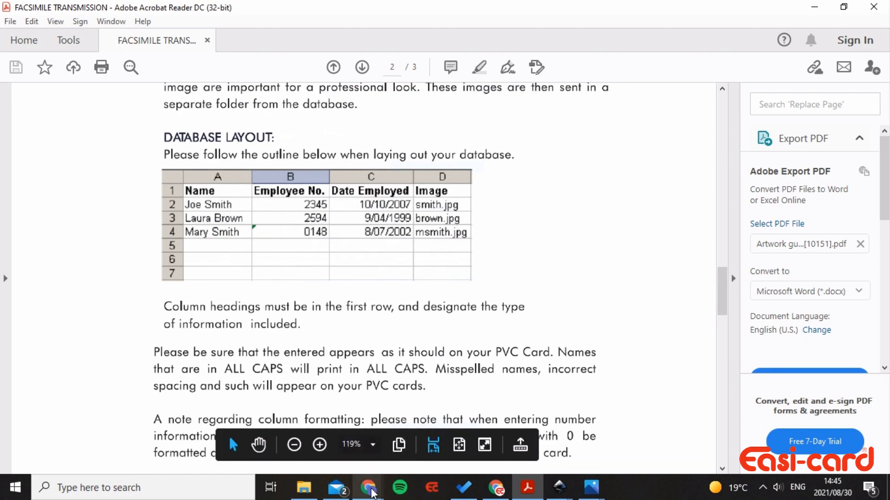
- Check the Database sheet and Staff design, then show the Downloads folder with the Staff files
click(368, 488)
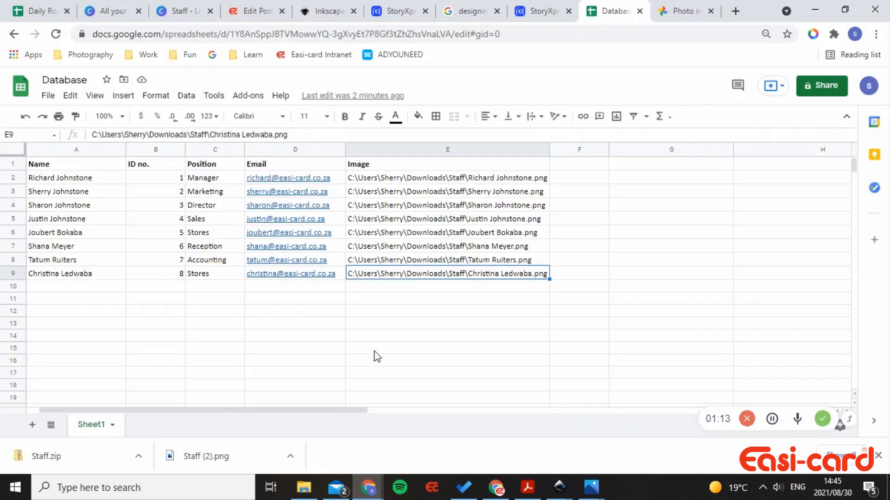
mouse_move(289, 232)
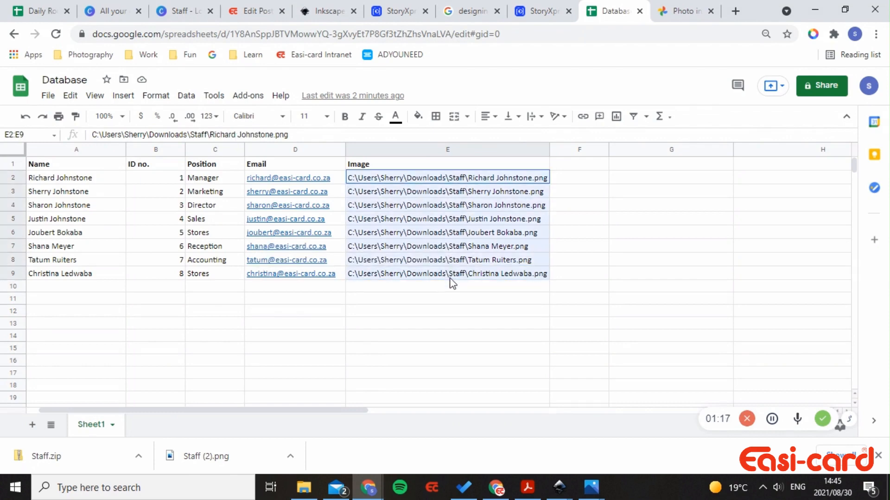
click(447, 310)
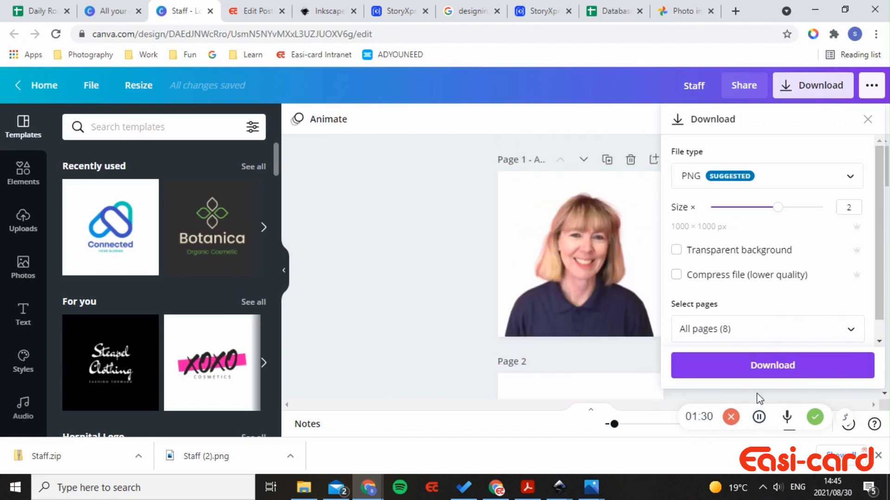
click(304, 487)
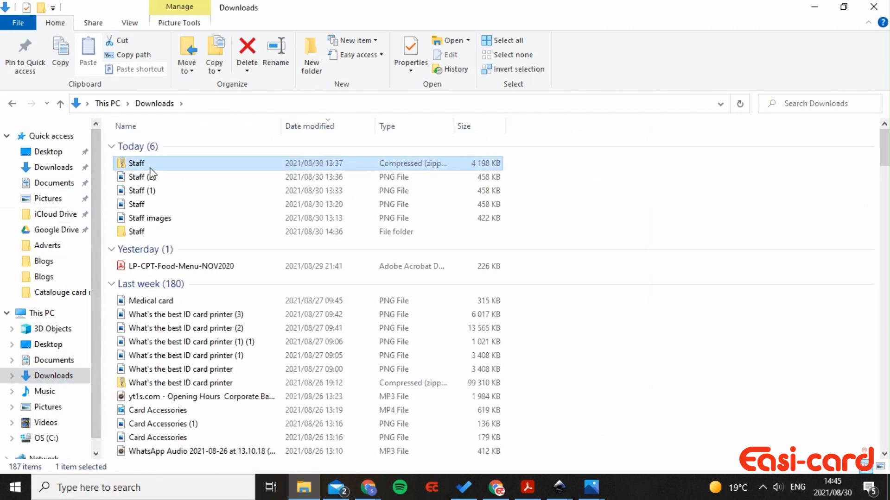
- Extract All from the Staff zip into the Downloads\Staff folder
click(136, 163)
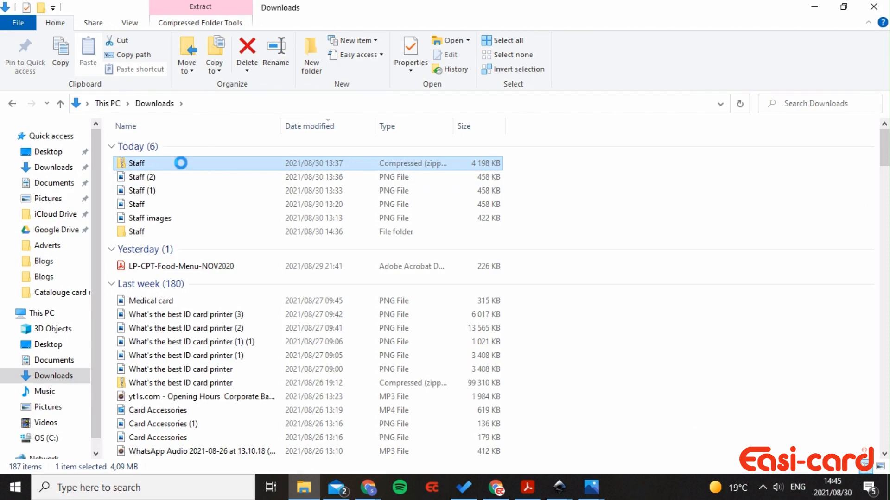
right_click(136, 164)
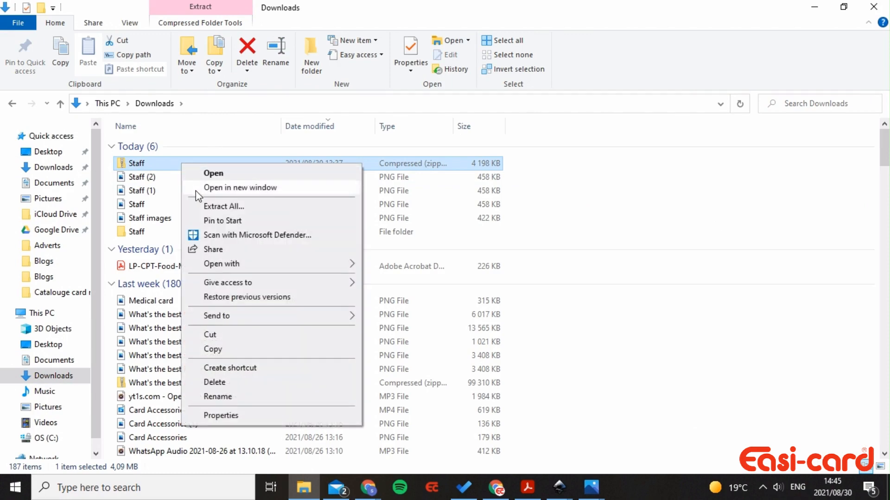
click(223, 205)
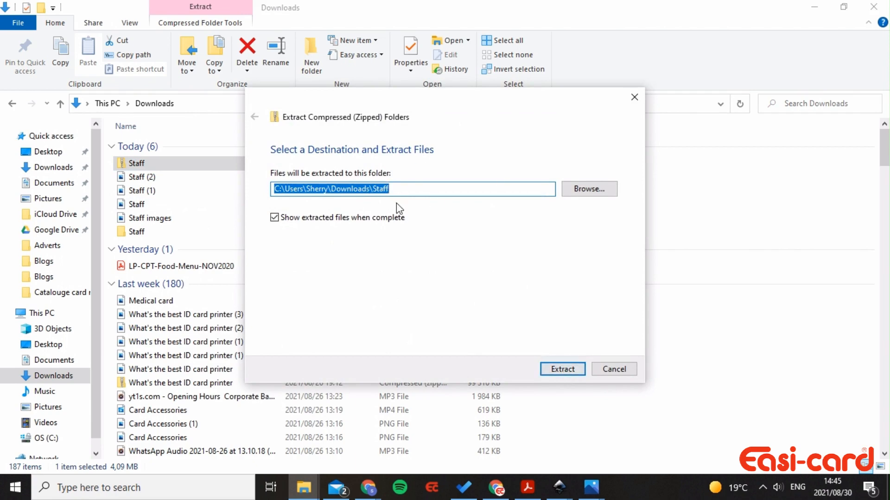
click(562, 369)
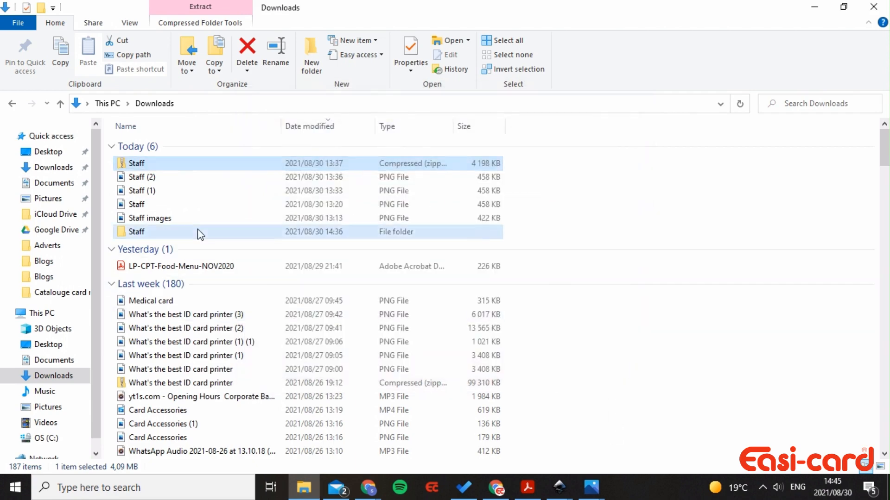
- View the eight numbered photos in the Staff folder, then check ID cell B2
double_click(137, 232)
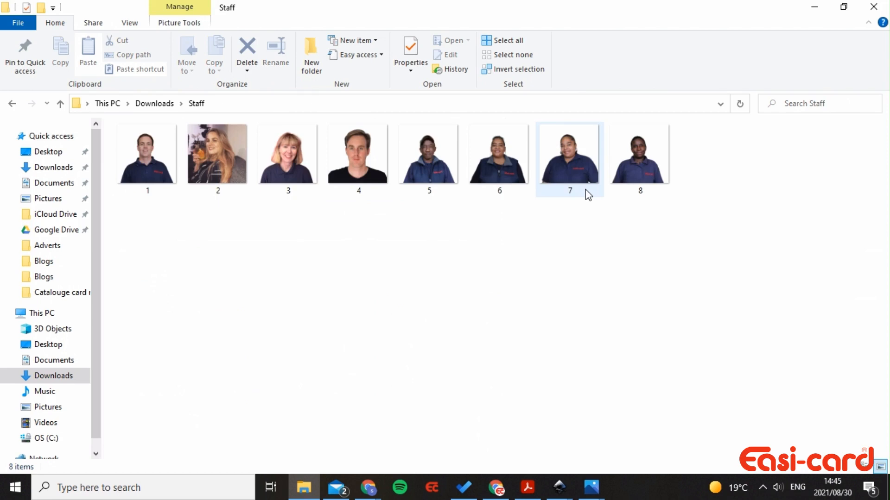
click(146, 153)
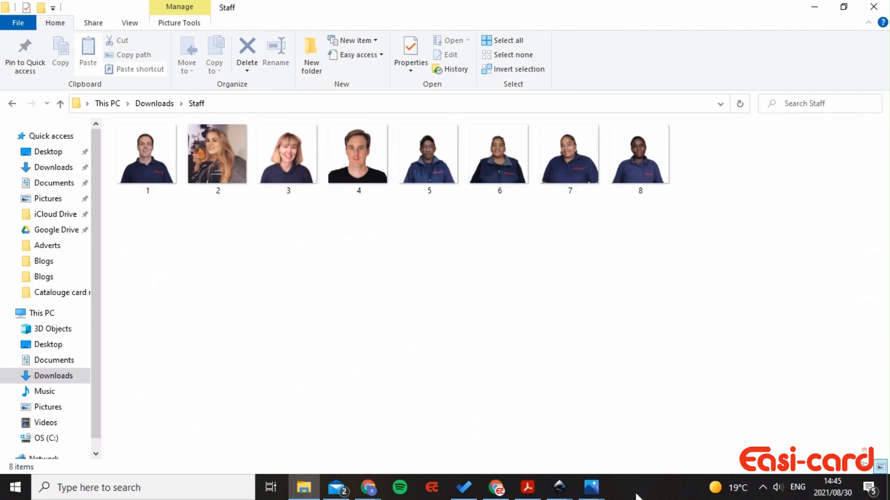
mouse_move(368, 488)
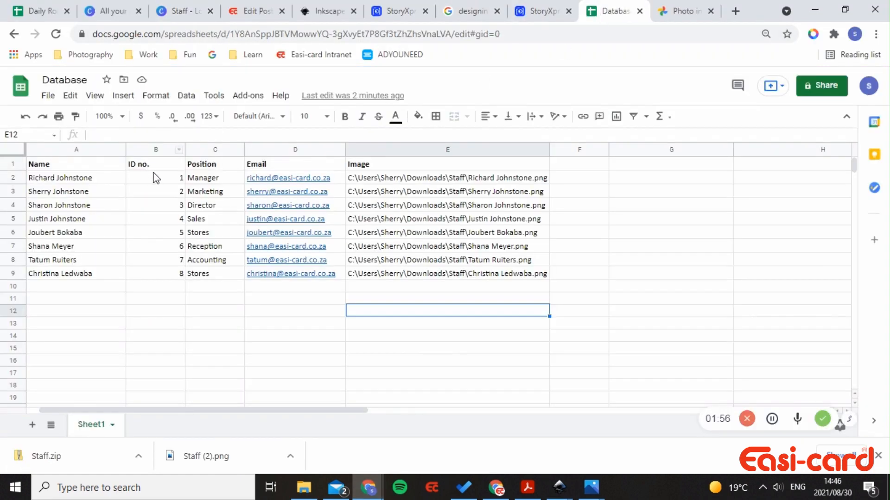
click(156, 178)
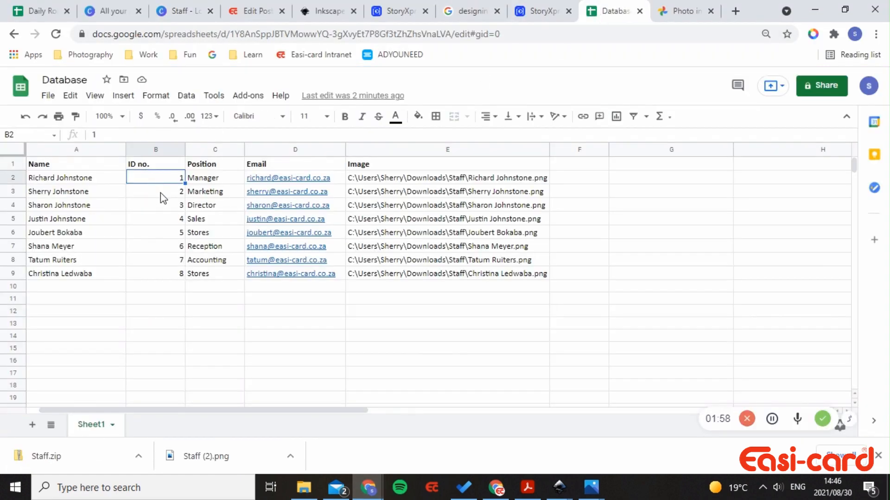
- Compare the B9 ID with the photos and view photo 3's Properties
click(155, 273)
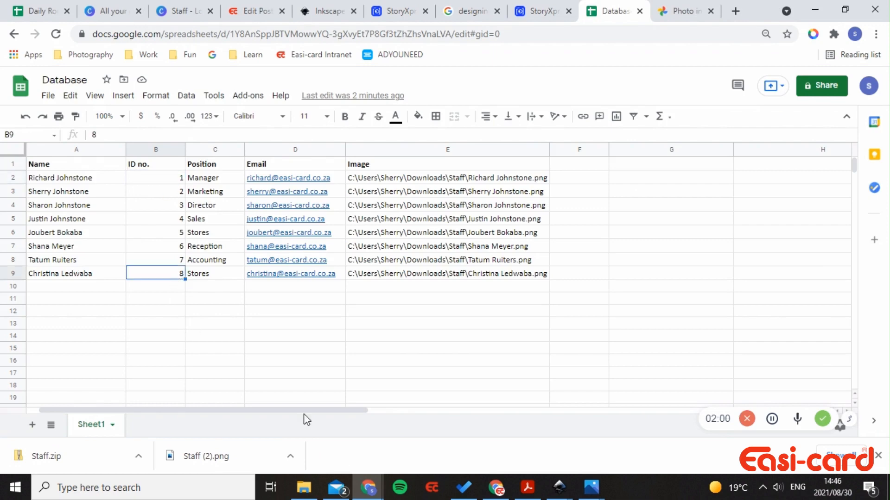
click(303, 487)
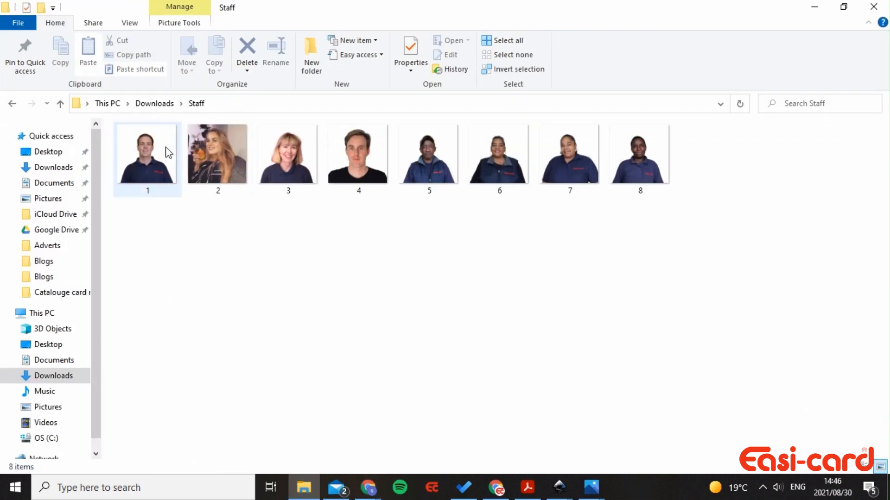
click(336, 487)
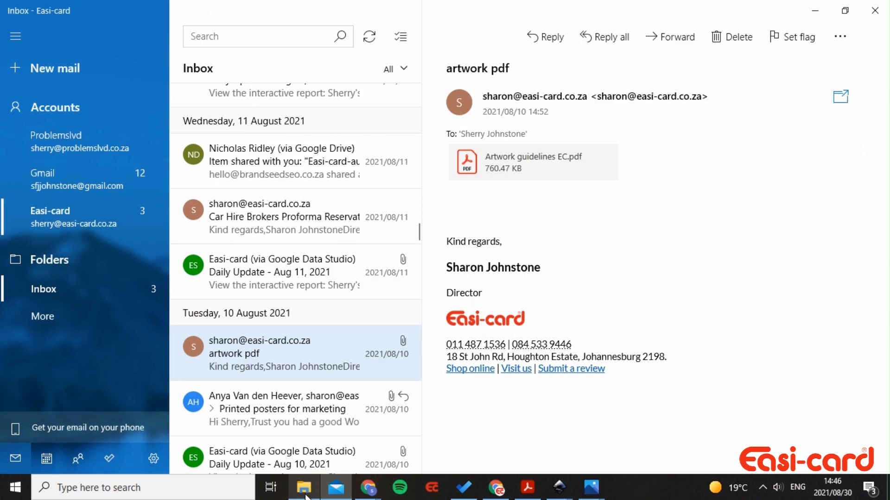
click(303, 487)
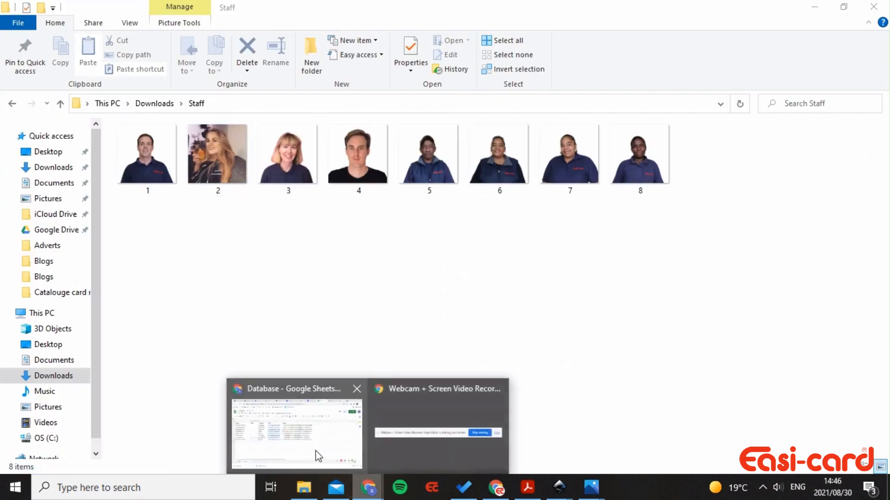
click(295, 431)
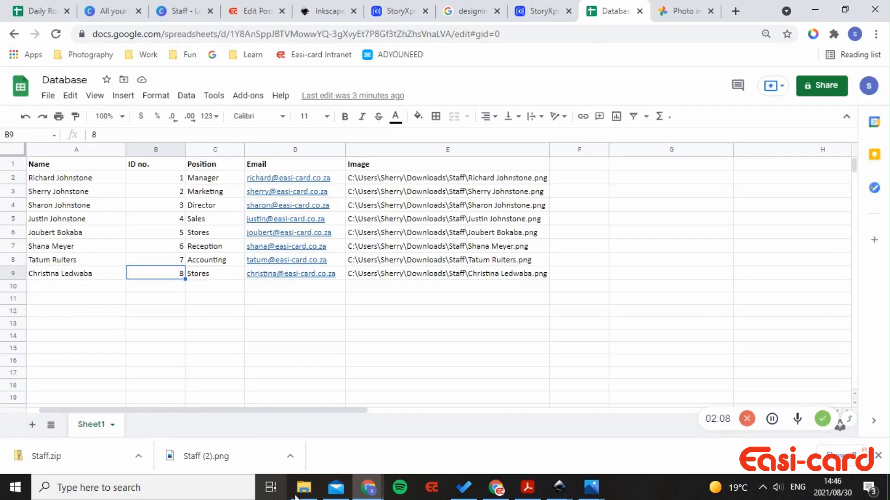
click(303, 487)
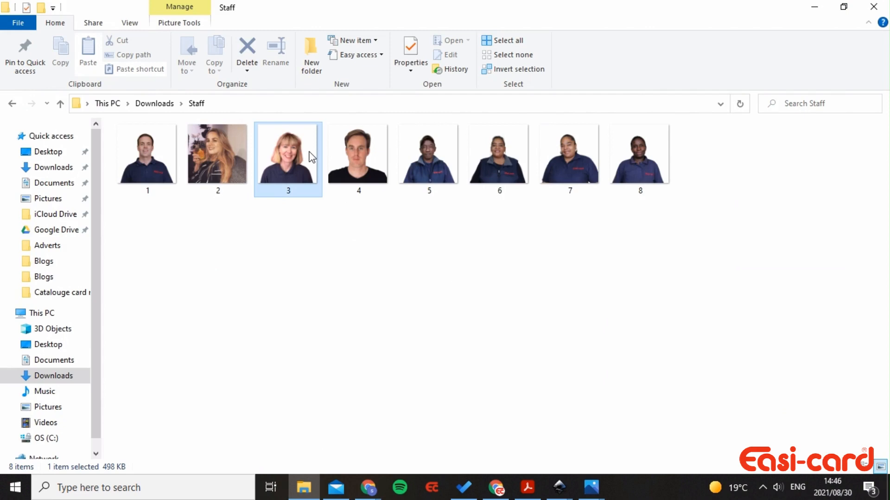
right_click(287, 153)
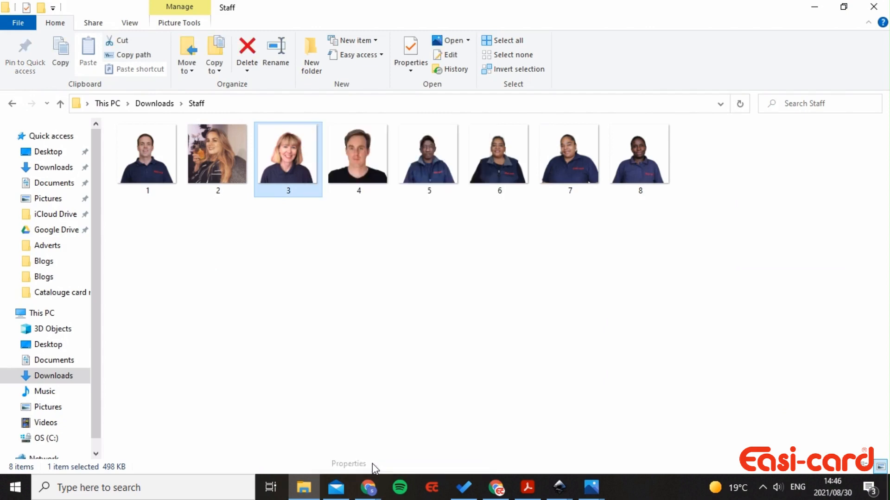
click(409, 55)
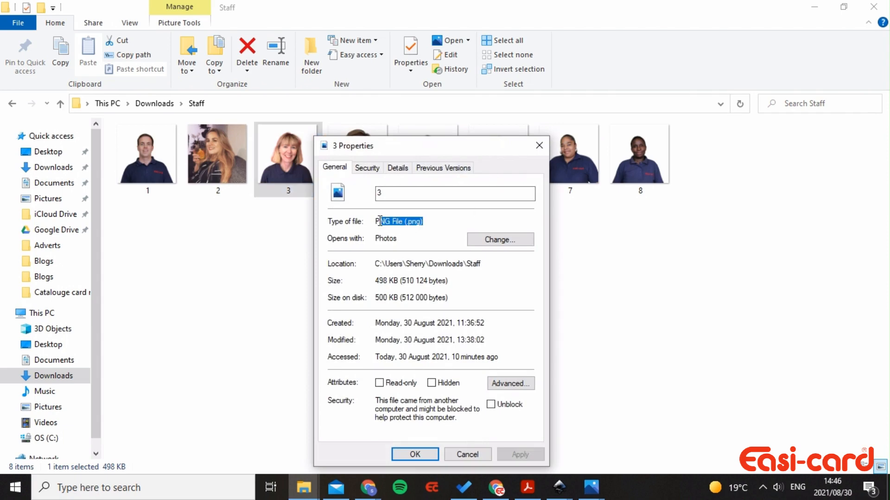
mouse_move(534, 149)
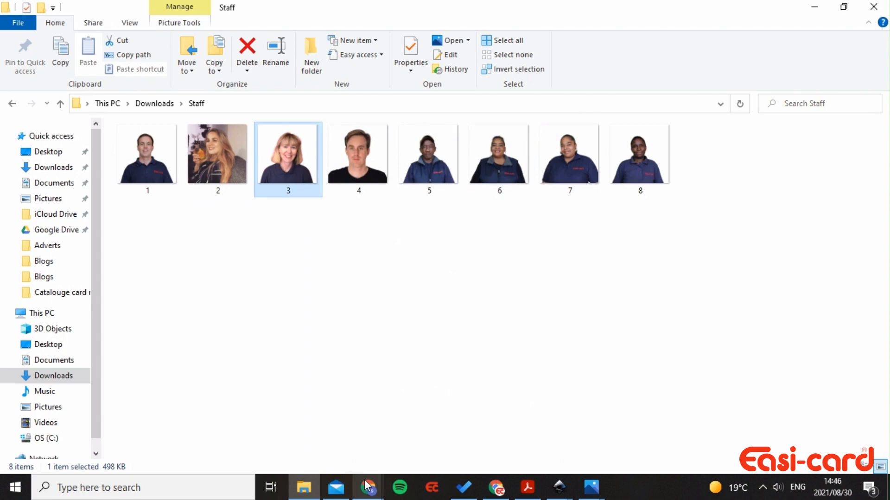
- View photo 8's Properties to confirm its PNG type and location
click(369, 488)
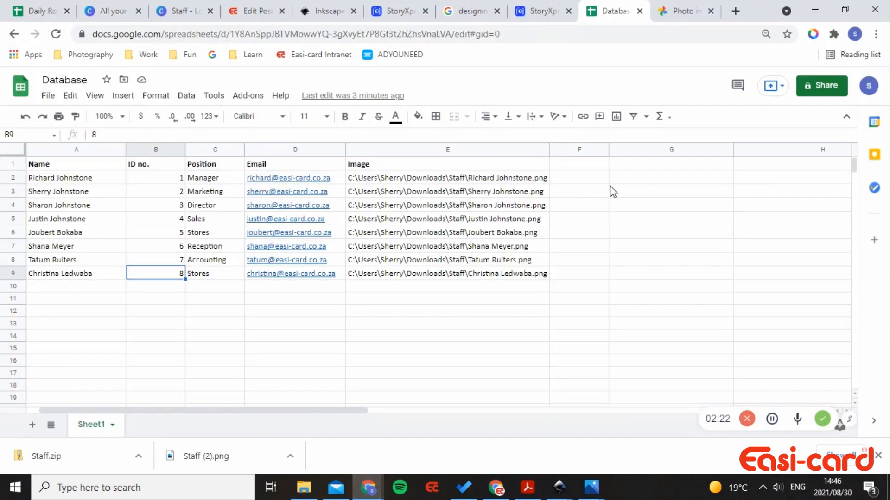
mouse_move(670, 185)
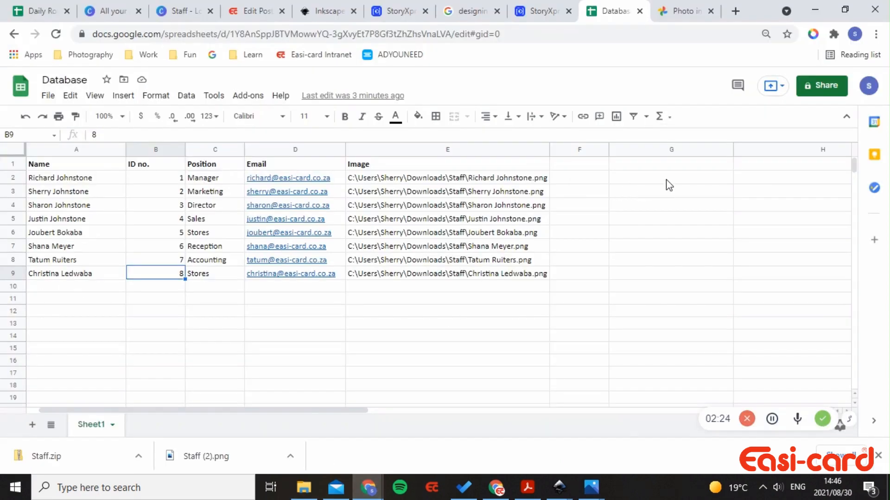
click(670, 178)
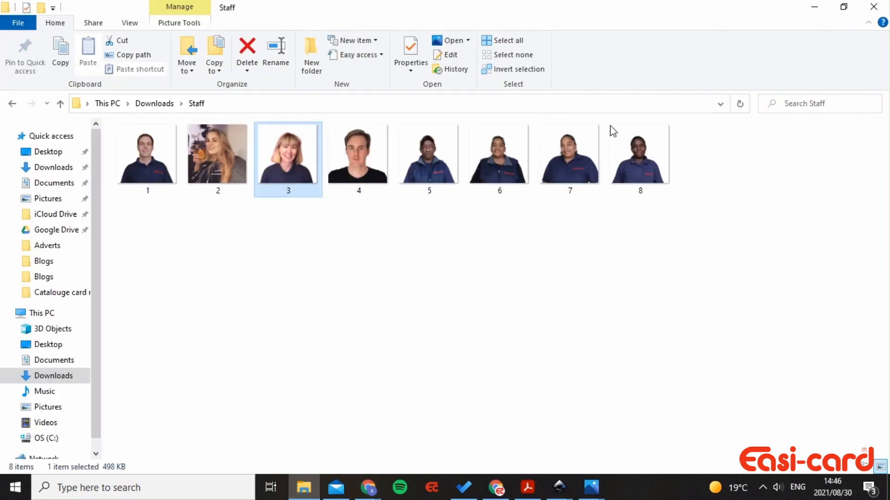
right_click(639, 153)
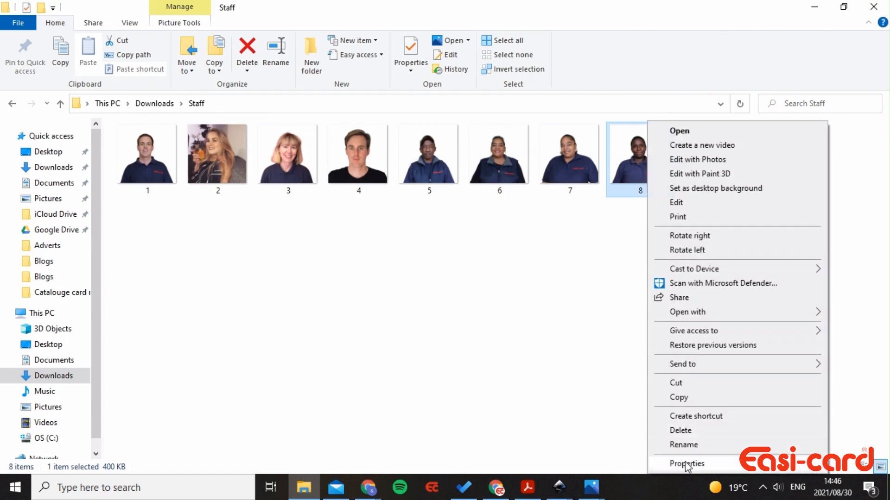
click(687, 463)
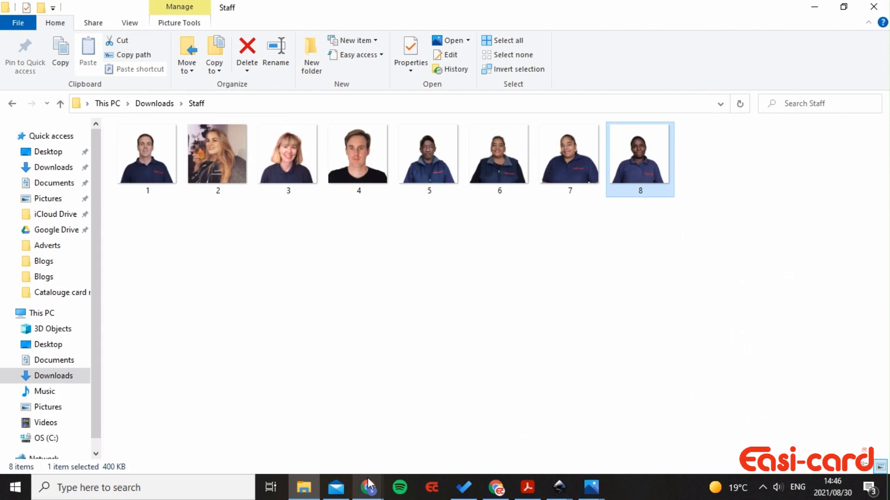
- Return to the Database sheet and select the empty cells H2 and G2
click(367, 487)
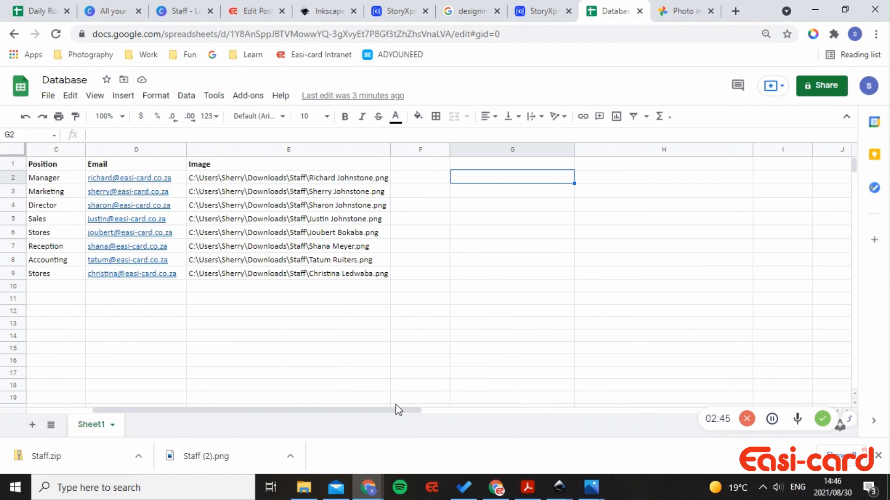
mouse_move(683, 222)
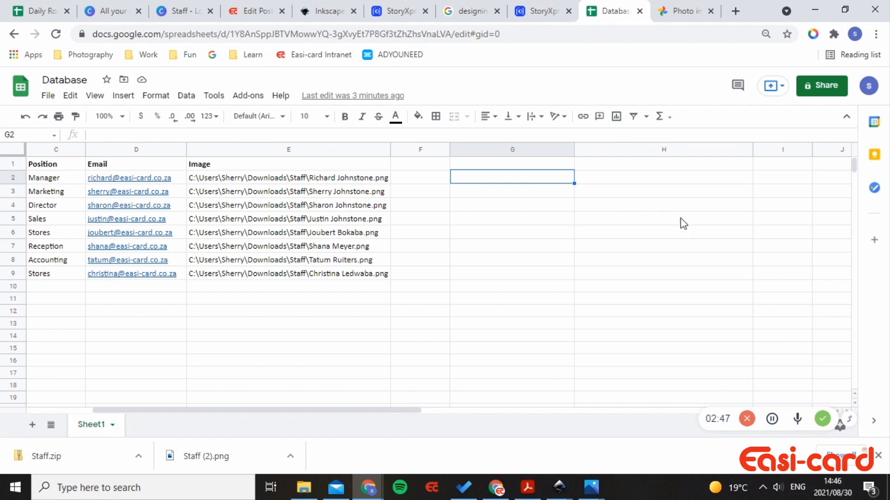
click(662, 177)
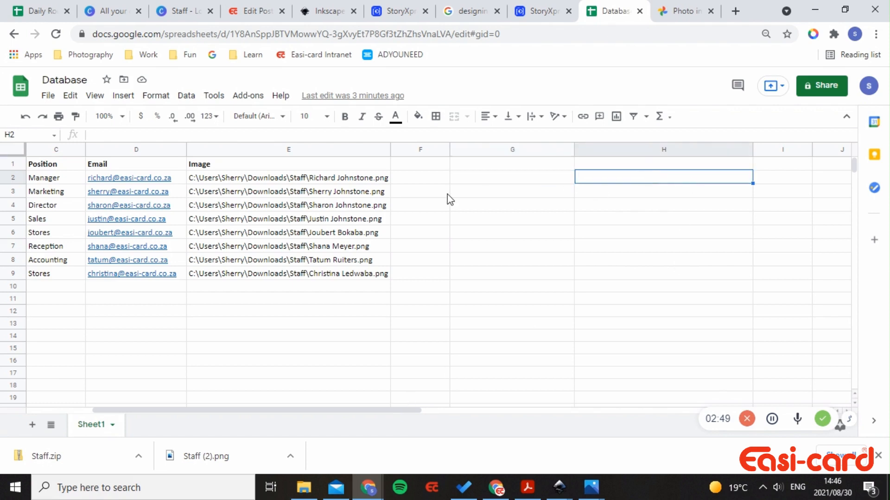
click(511, 177)
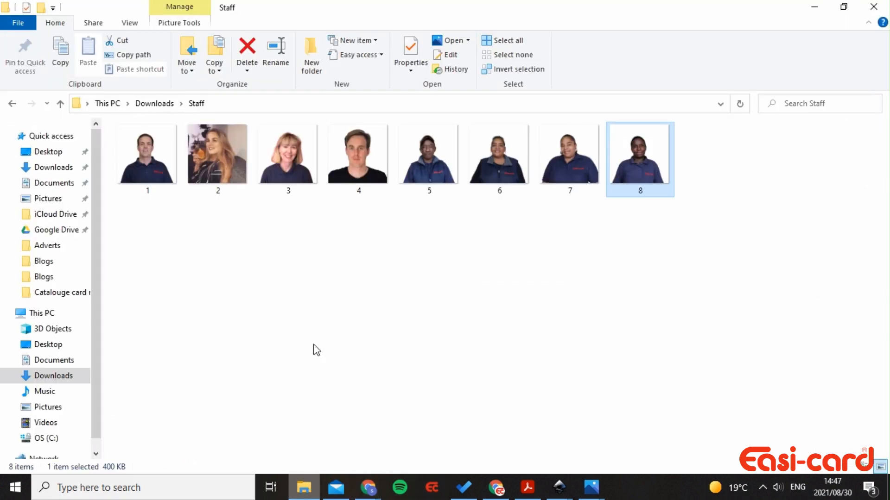
mouse_move(199, 103)
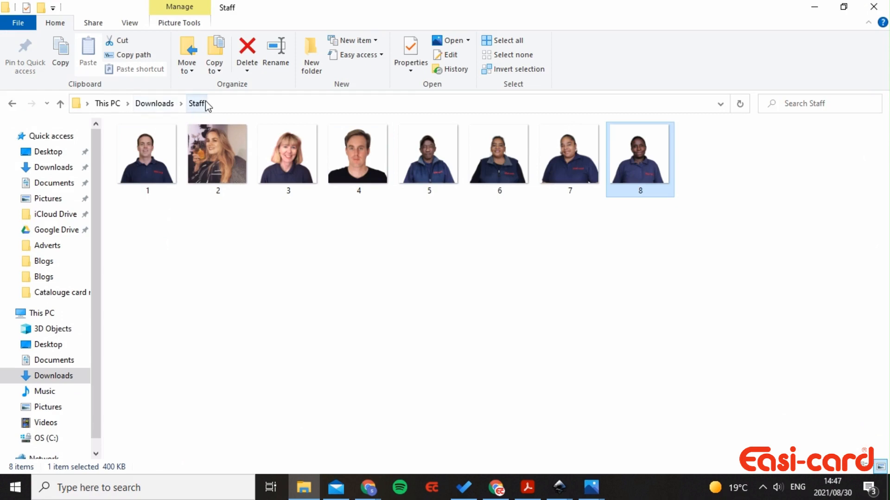
mouse_move(364, 415)
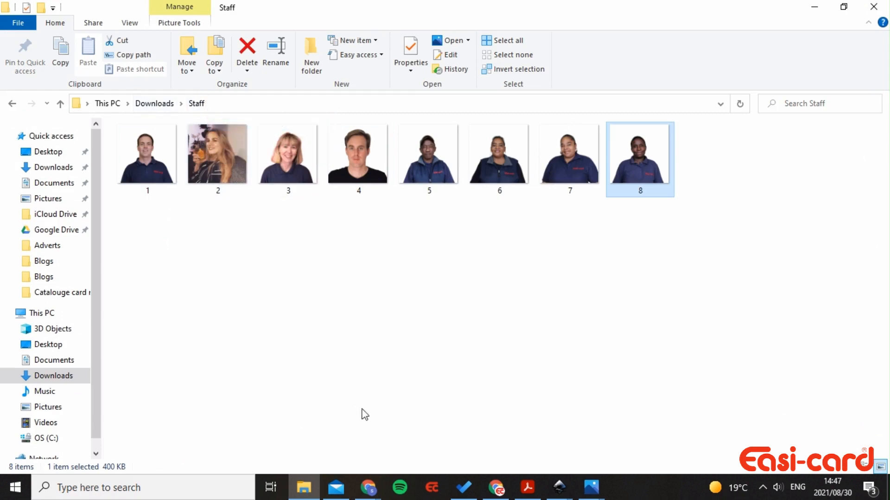
mouse_move(196, 103)
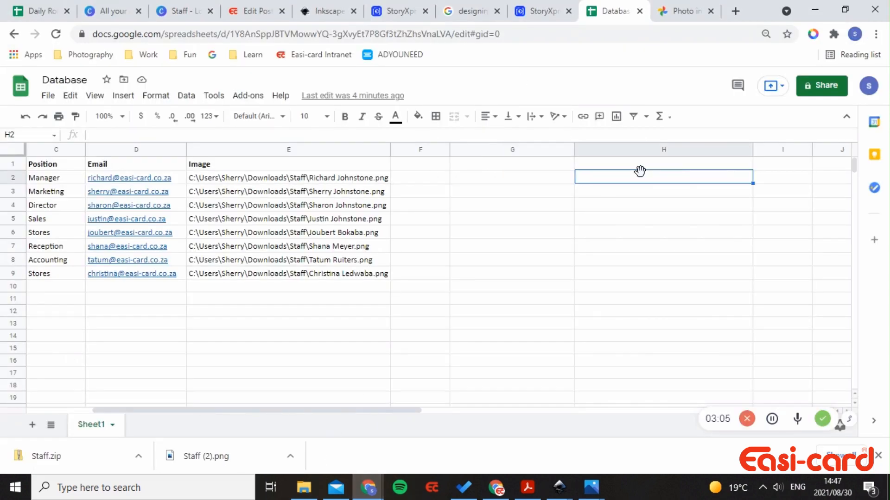
- Add a trailing backslash to the G2 folder path and enter .png in I2
click(511, 177)
text(C:\Users\Sherry\Downloads\Staff)
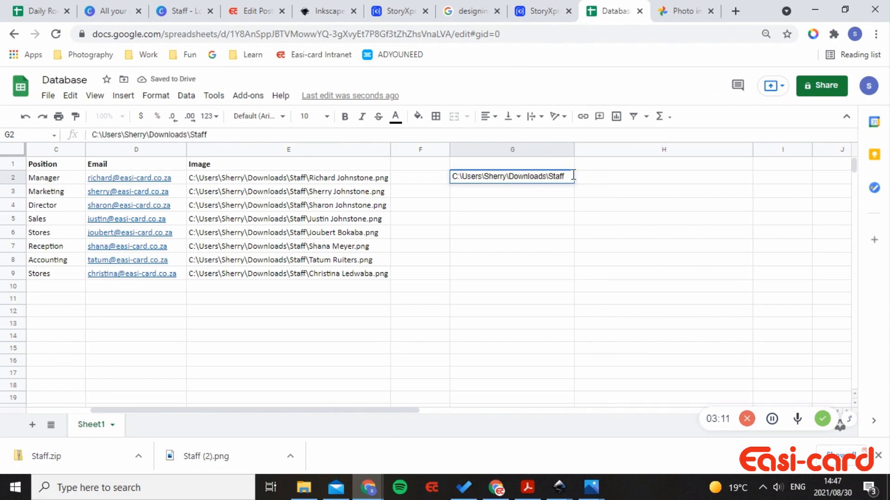
text(\)
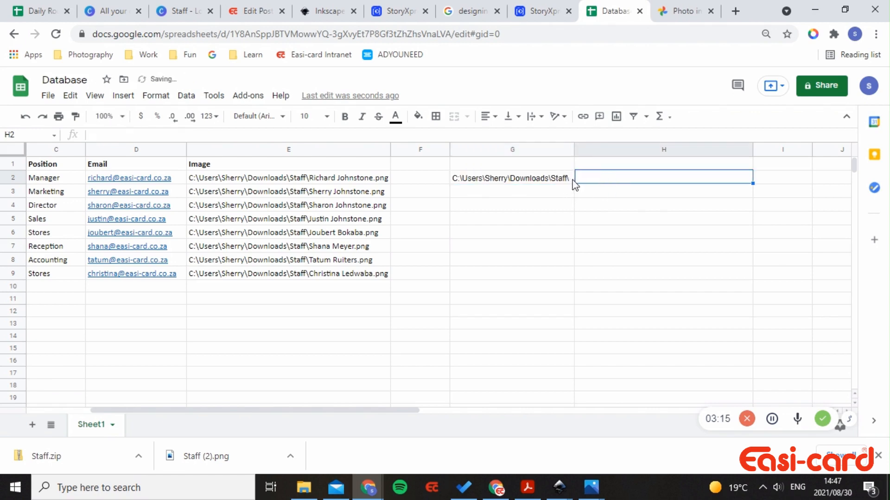
mouse_move(623, 149)
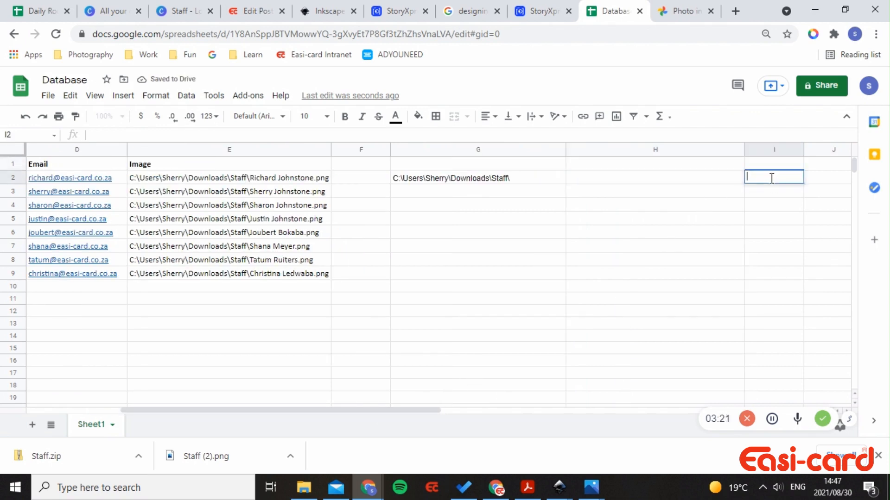
text(.png)
click(655, 177)
text(=)
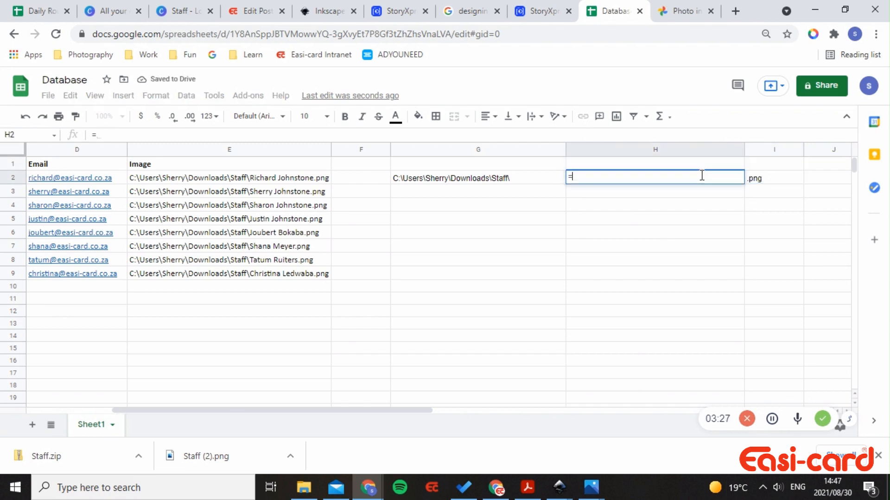
- Enter =CONCATENATE(G2,B2,I2) in H2, giving C:\Users\Sherry\Downloads\Staff\1.png
text(conc)
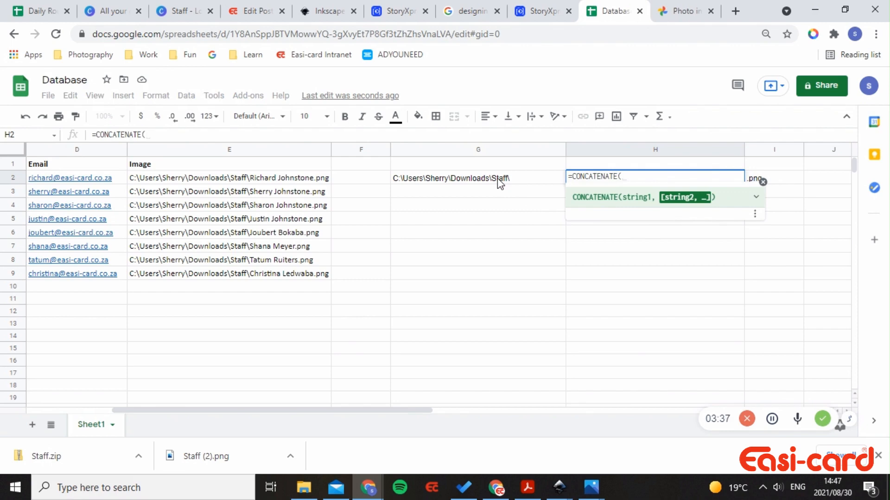
click(478, 177)
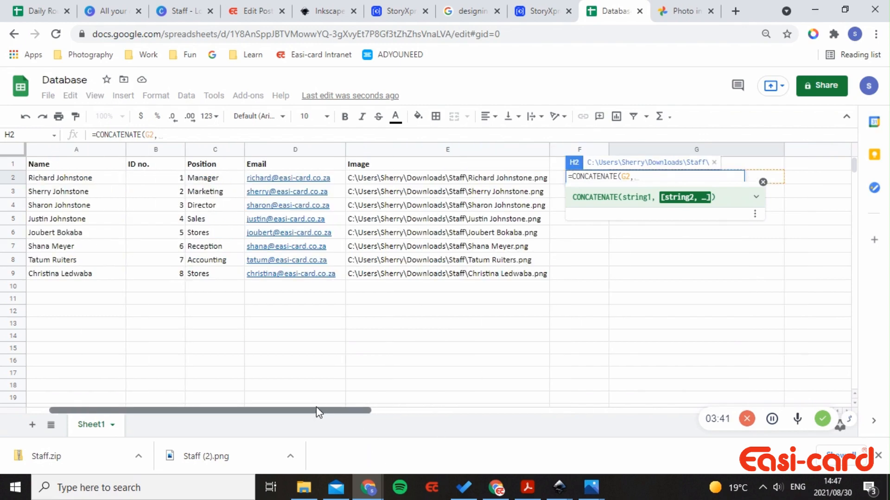
click(154, 177)
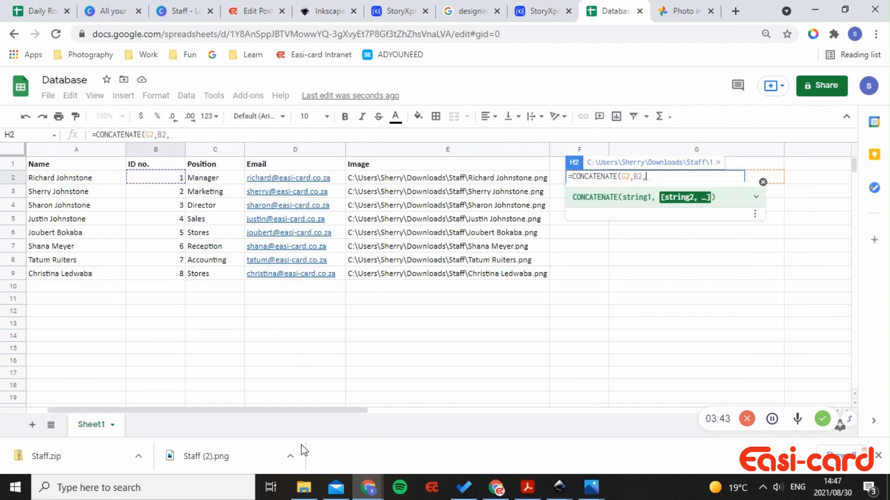
scroll(right, 3)
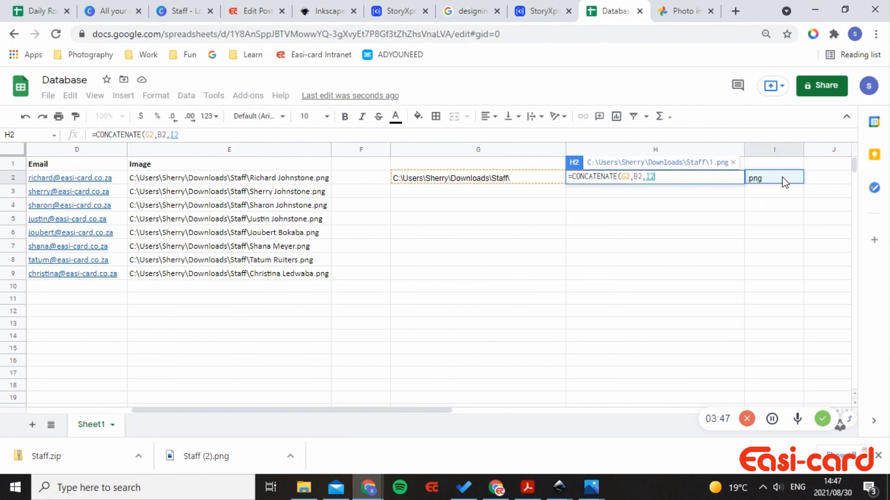
text())
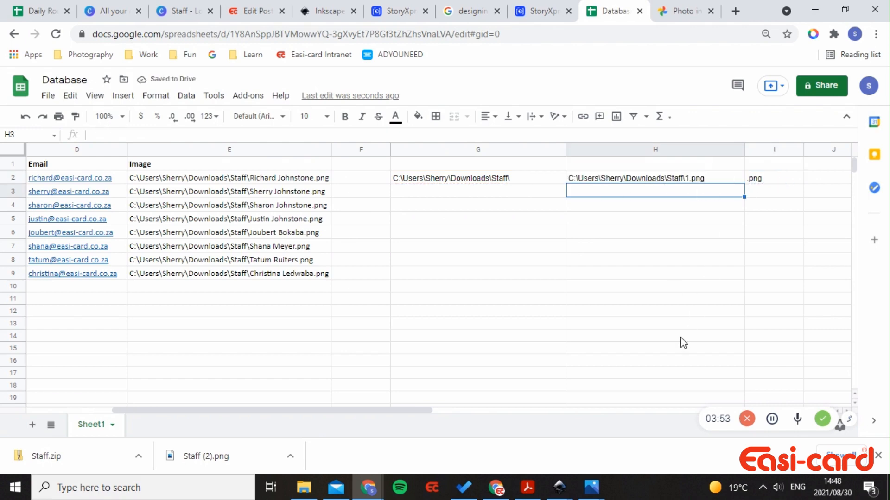
mouse_move(736, 181)
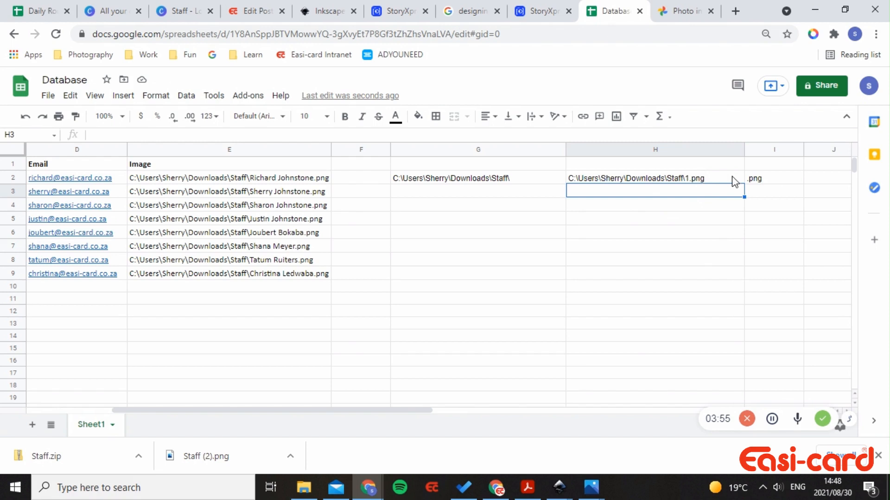
click(654, 178)
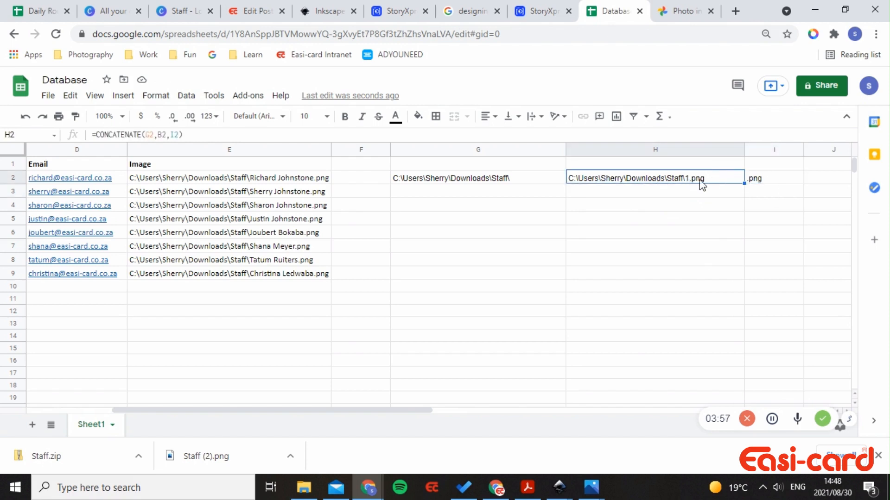
mouse_move(745, 183)
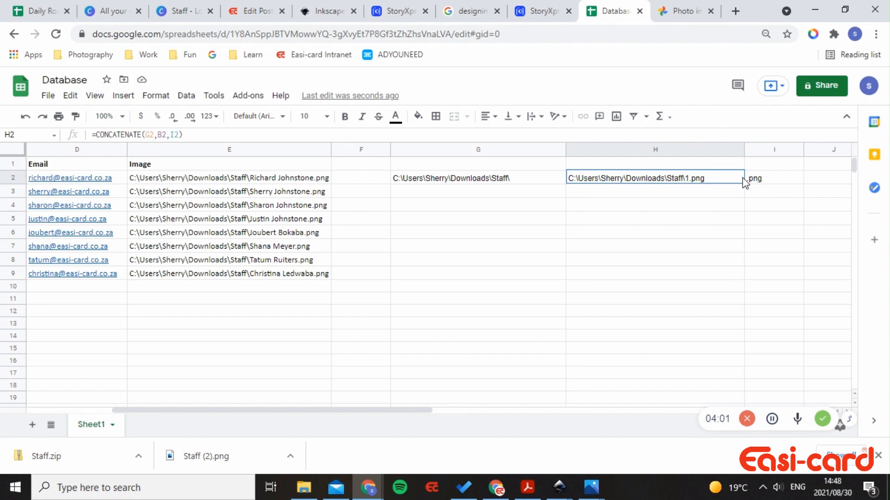
mouse_move(729, 185)
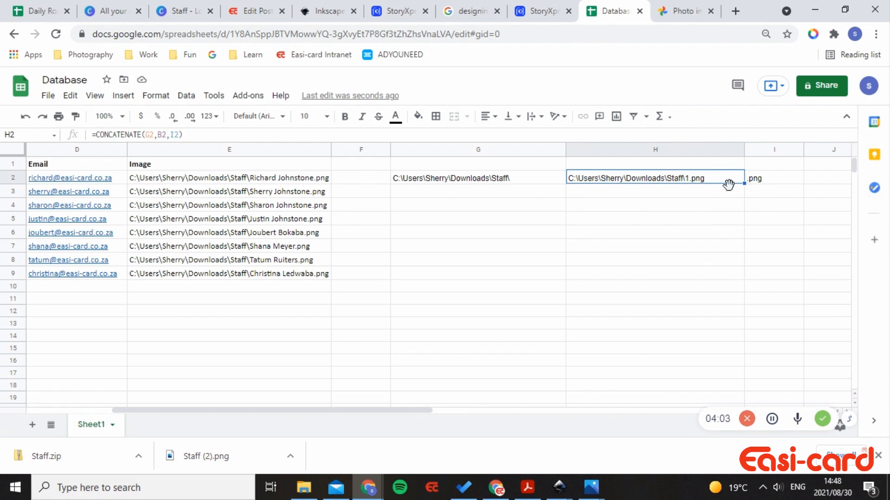
- Make the G2 and I2 references in H2's formula absolute with F4
double_click(655, 177)
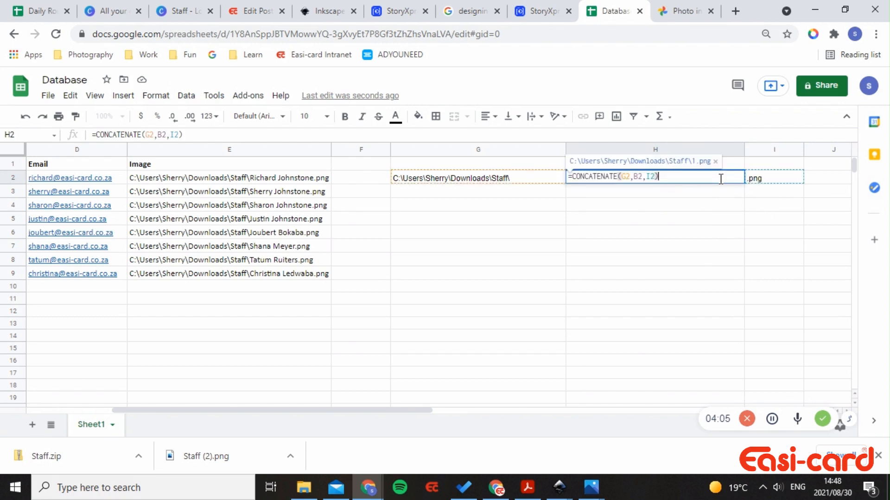
mouse_move(332, 425)
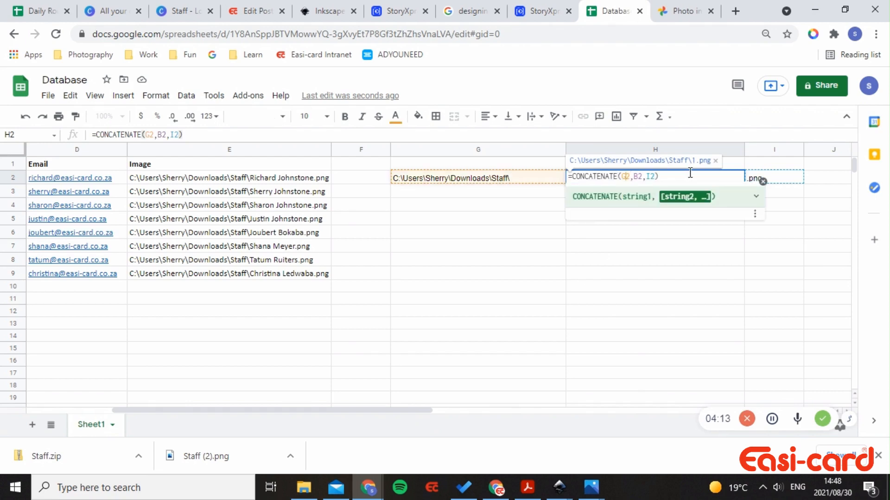
mouse_move(468, 180)
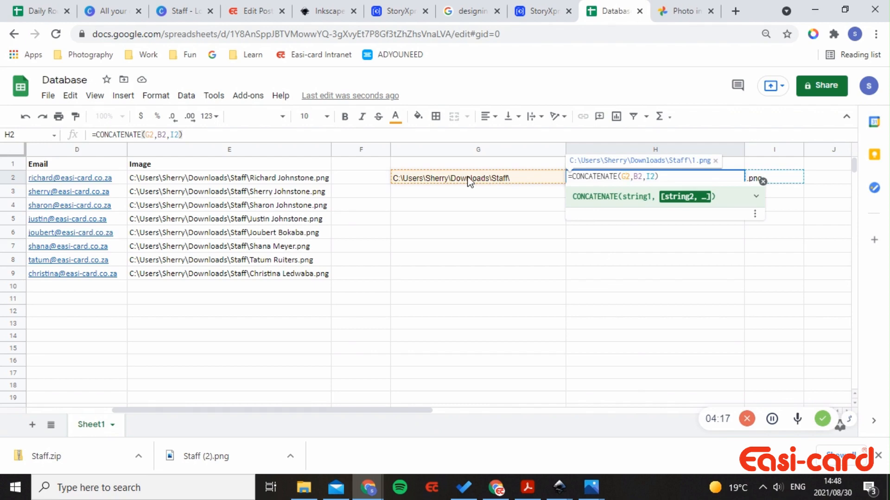
mouse_move(754, 177)
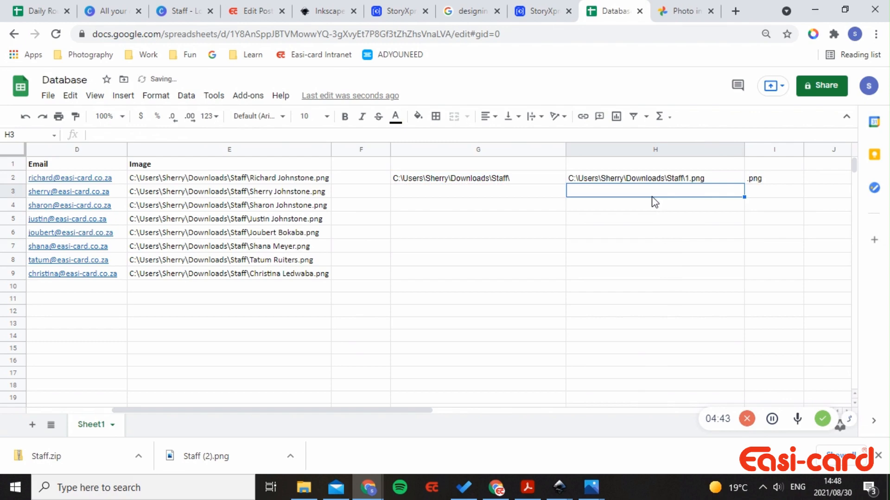
click(655, 178)
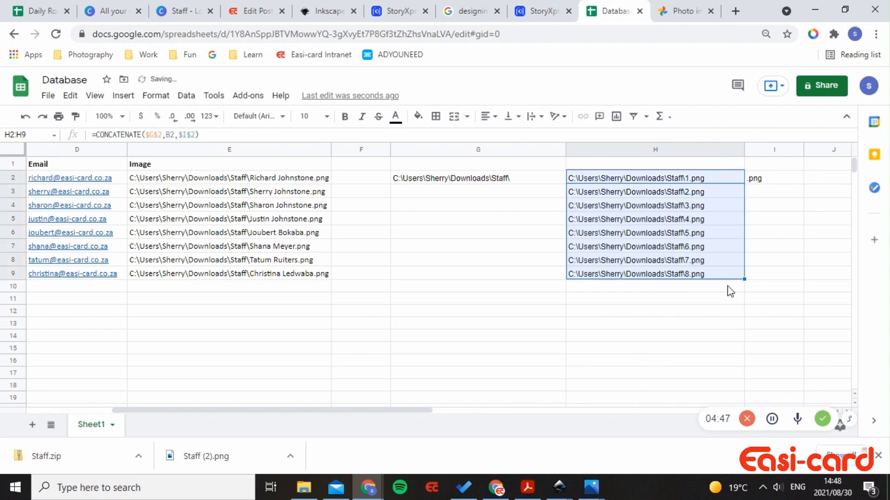
- Review the filled paths Staff\1.png to Staff\8.png in H2:H9 and scroll back left
click(655, 322)
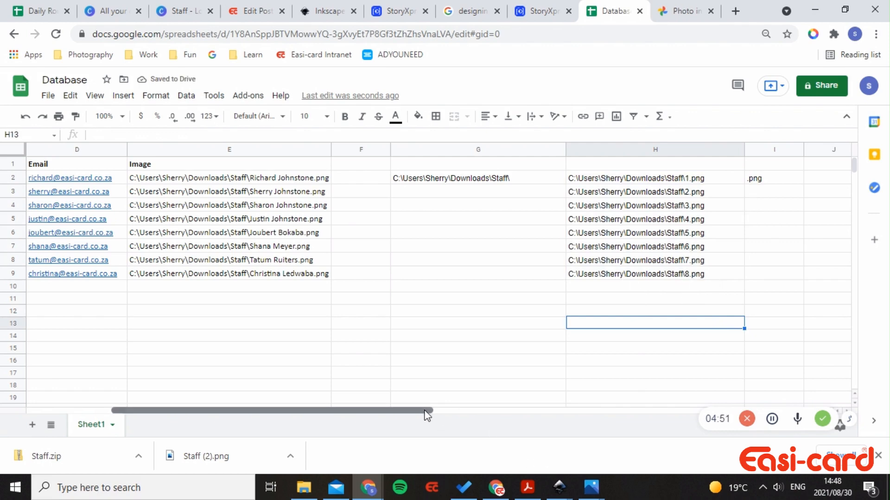
scroll(left, 3)
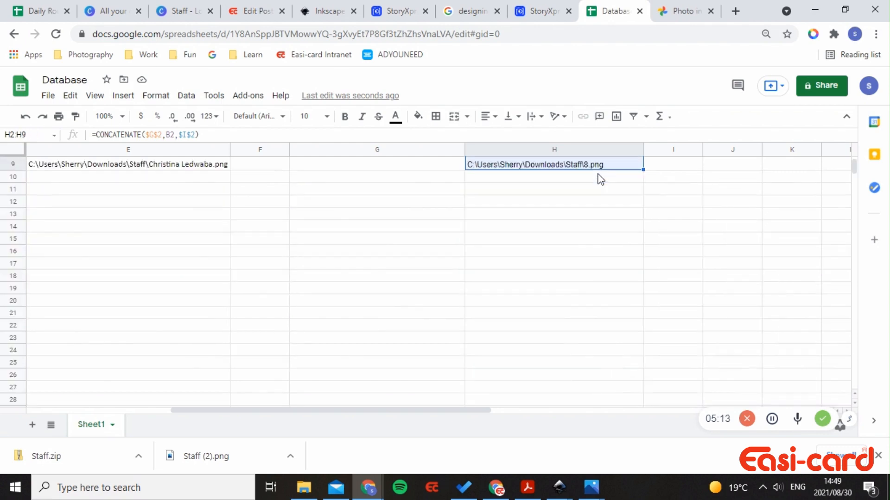
- Paste the eight H2:H9 paths into J2 as values only, then confirm they are plain text, not formulas
scroll(up, 3)
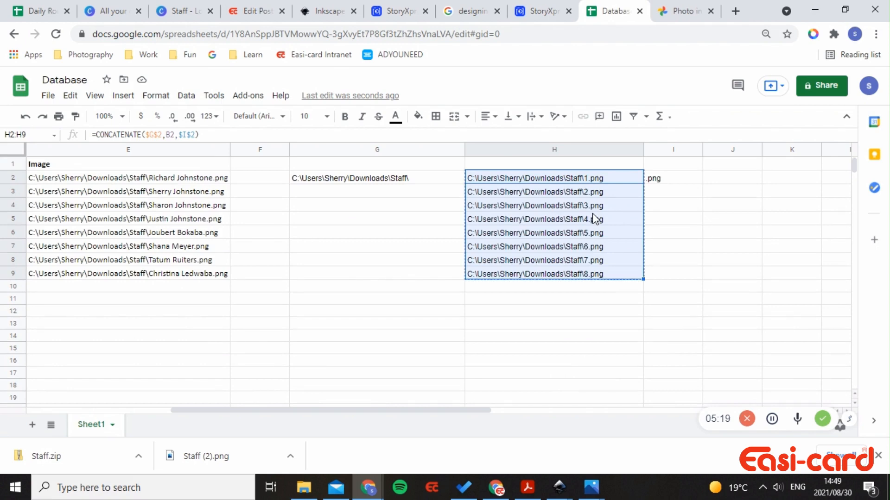
click(732, 177)
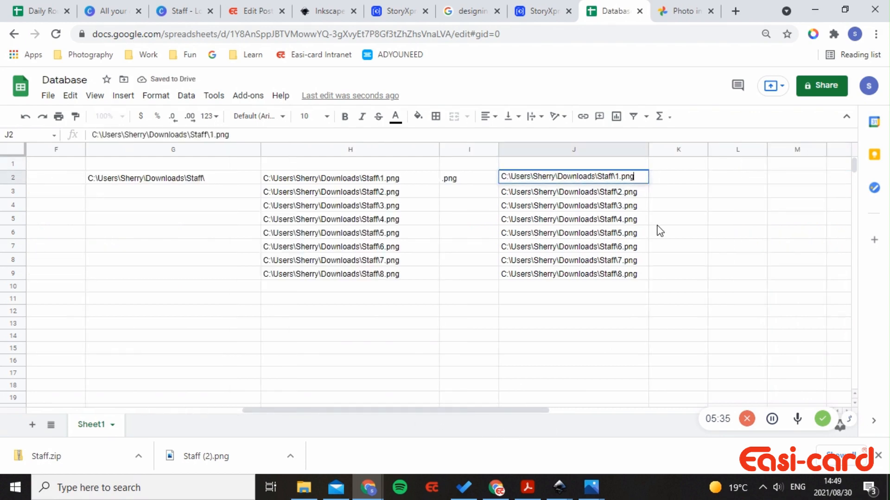
click(349, 177)
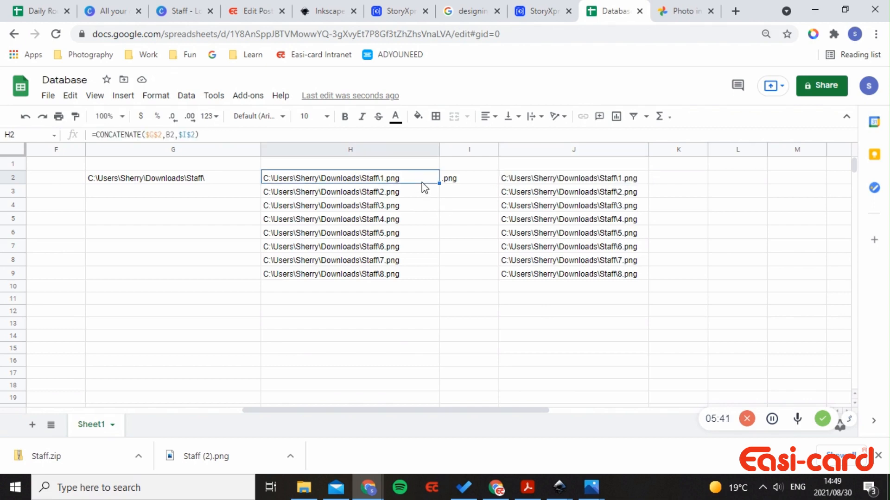
click(573, 177)
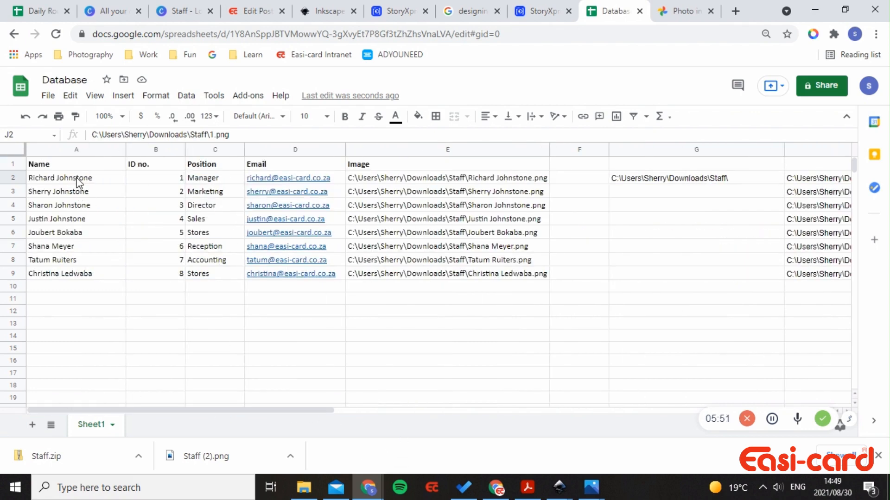
- Select the old name-based image paths in E2:E9 and delete them
click(448, 164)
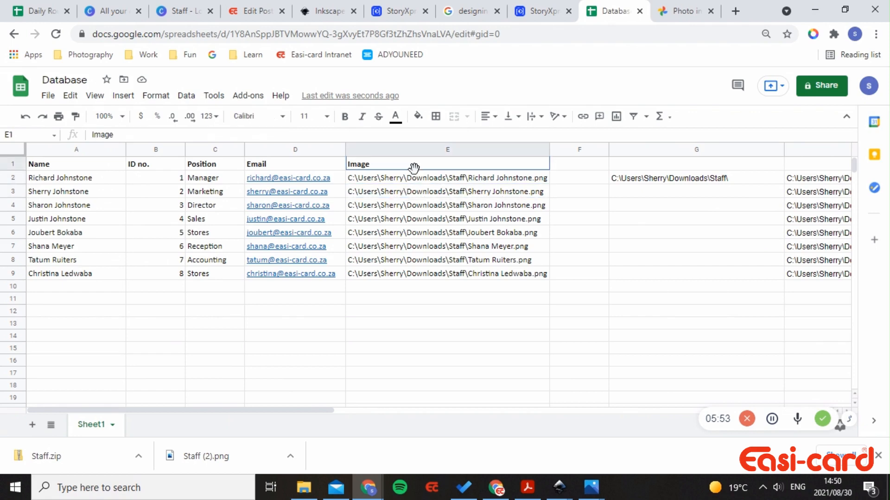
click(447, 177)
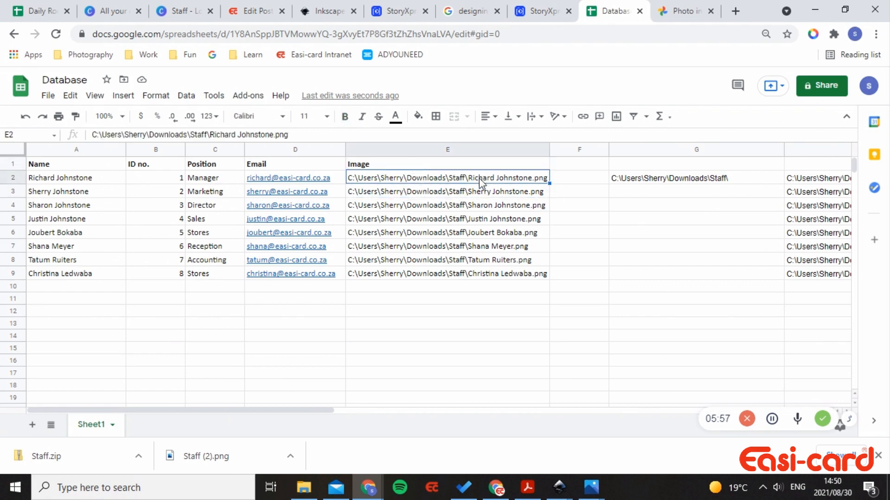
mouse_move(434, 280)
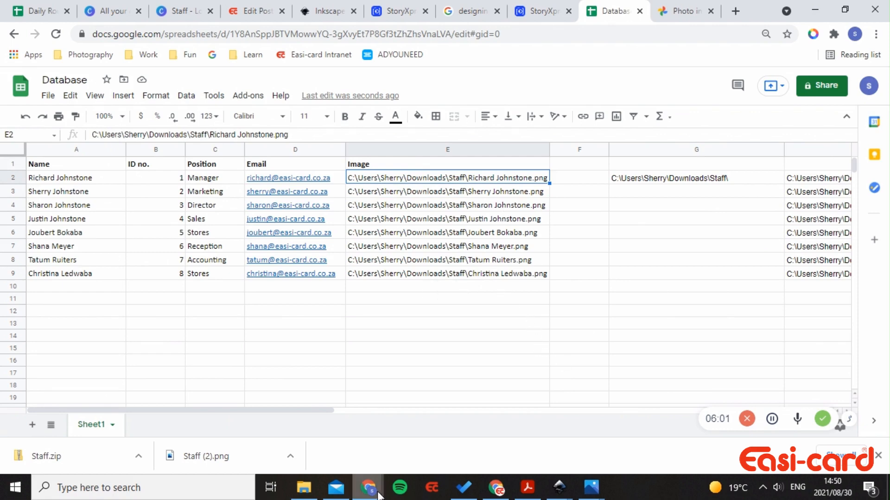
click(154, 177)
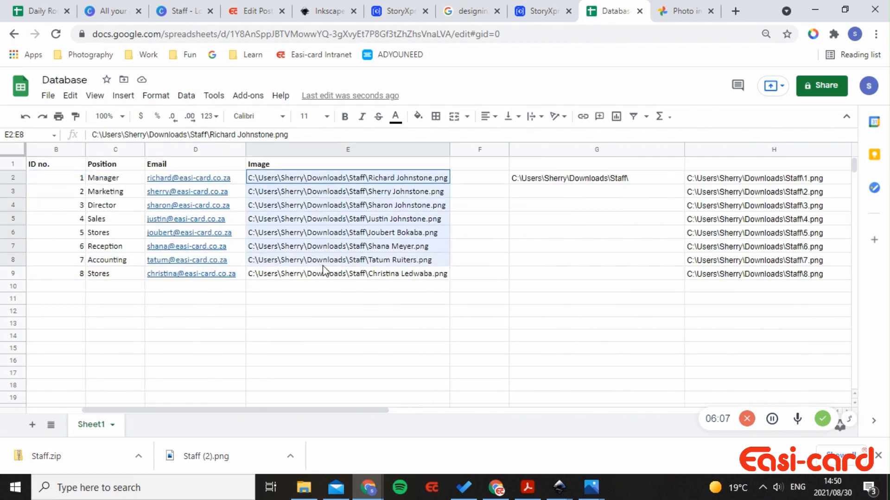
key(Delete)
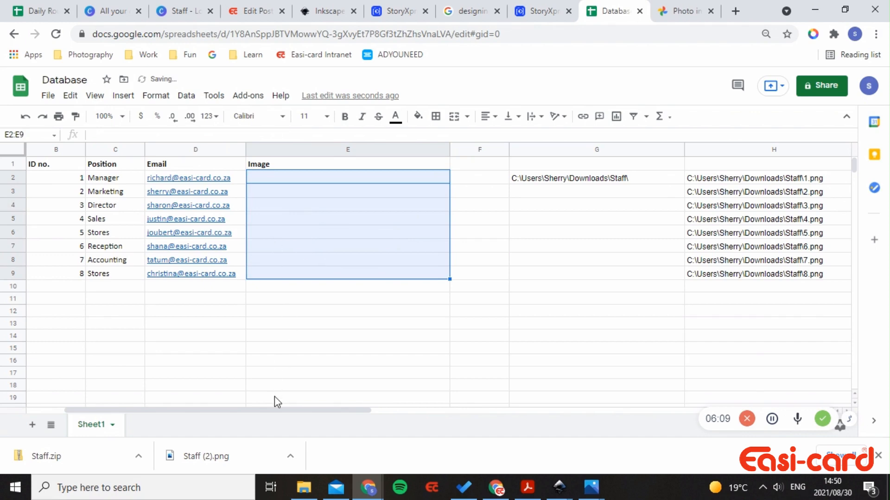
- Paste the ID-based paths Staff\1.png to Staff\8.png into the Image column
scroll(right, 3)
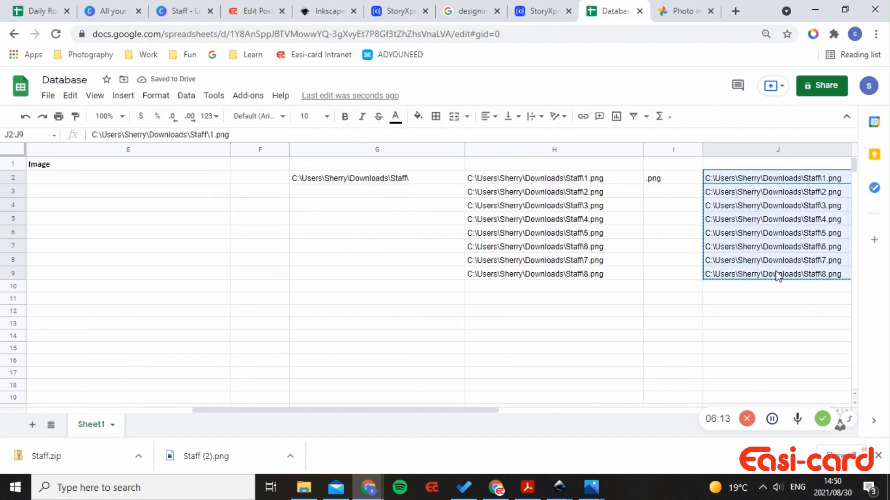
scroll(left, 3)
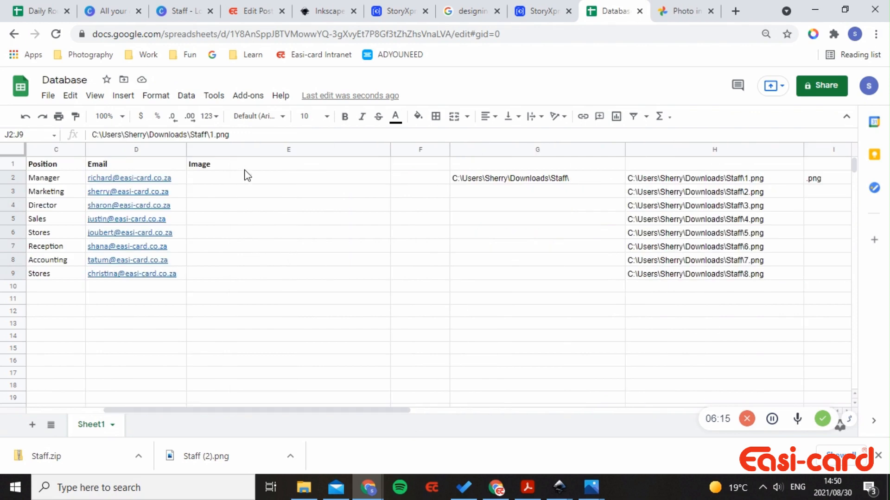
key(ctrl+v)
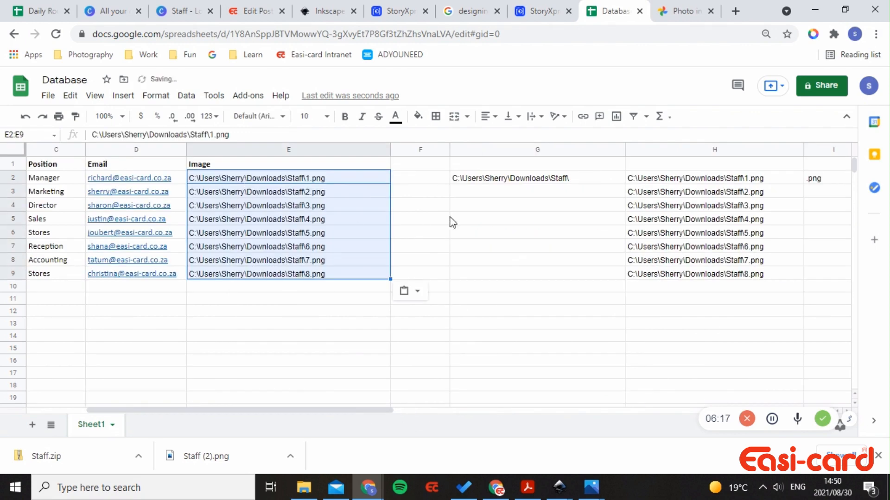
click(537, 177)
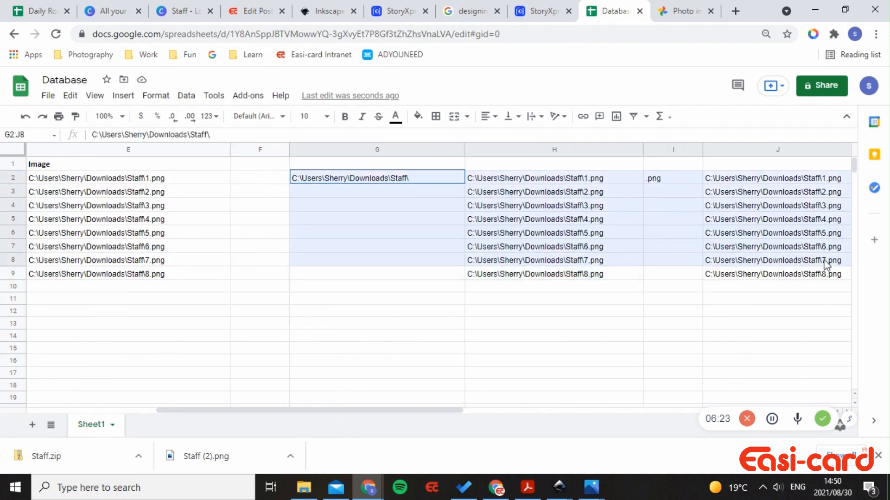
- Delete helper range G2:J9, confirm it is empty, and bring up the File download options
key(delete)
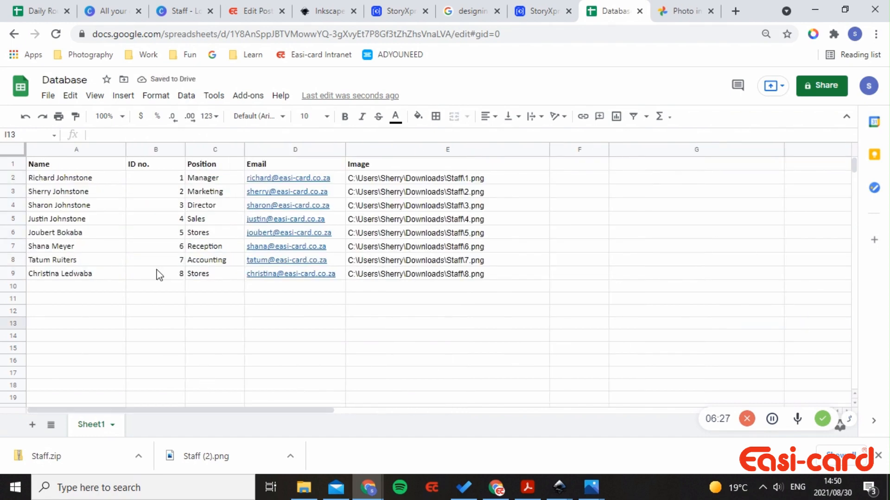
mouse_move(286, 246)
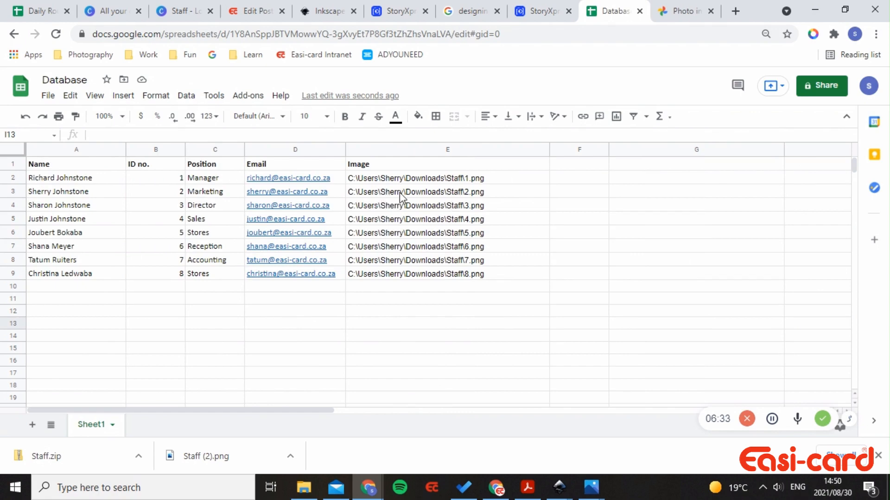
click(696, 219)
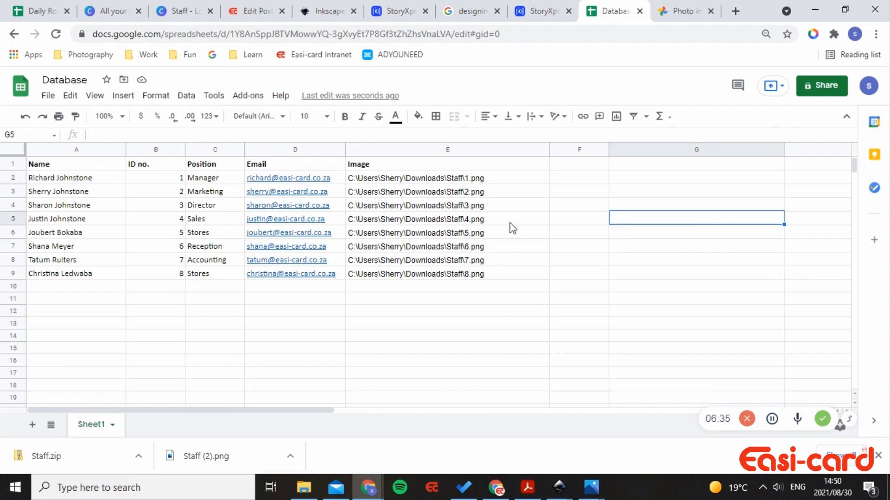
mouse_move(417, 213)
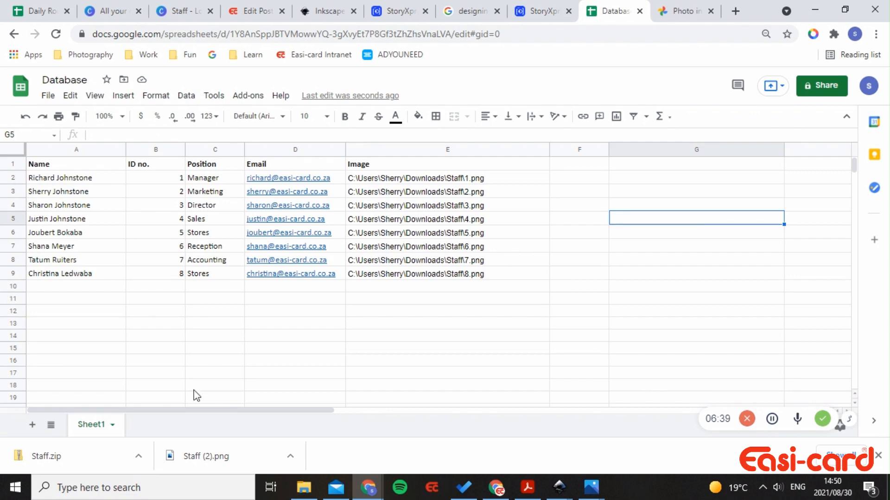
mouse_move(150, 303)
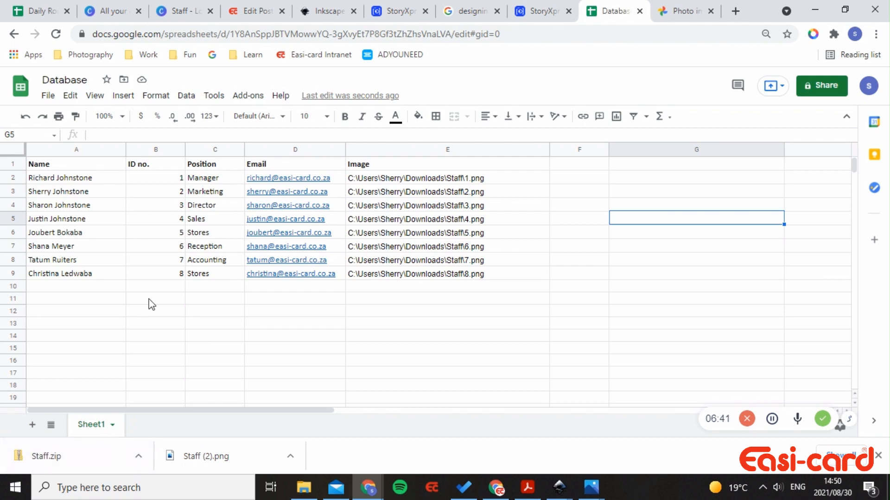
mouse_move(170, 291)
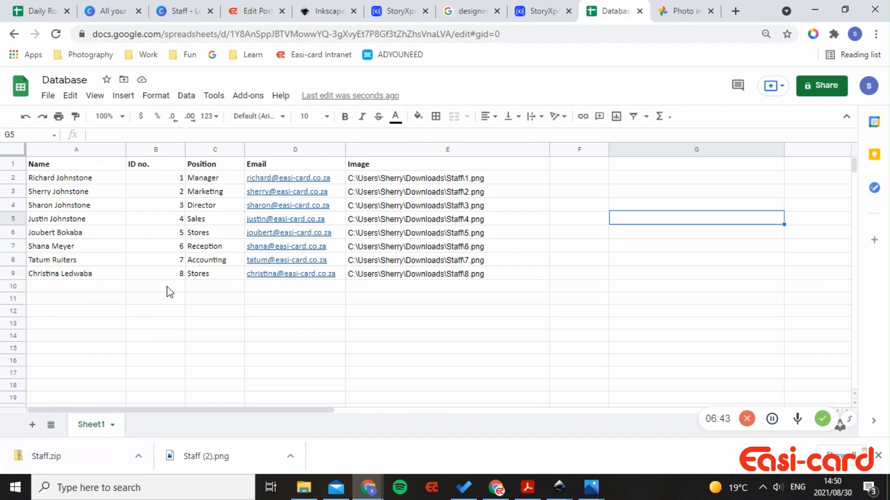
mouse_move(577, 178)
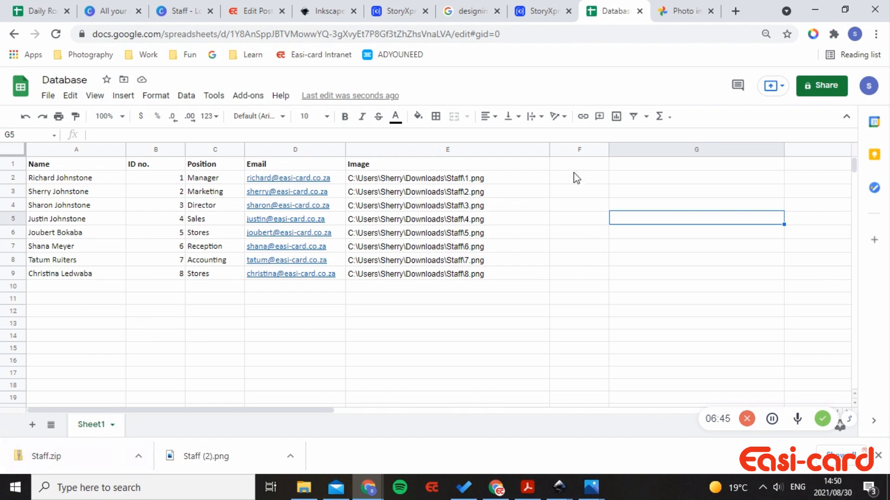
mouse_move(689, 201)
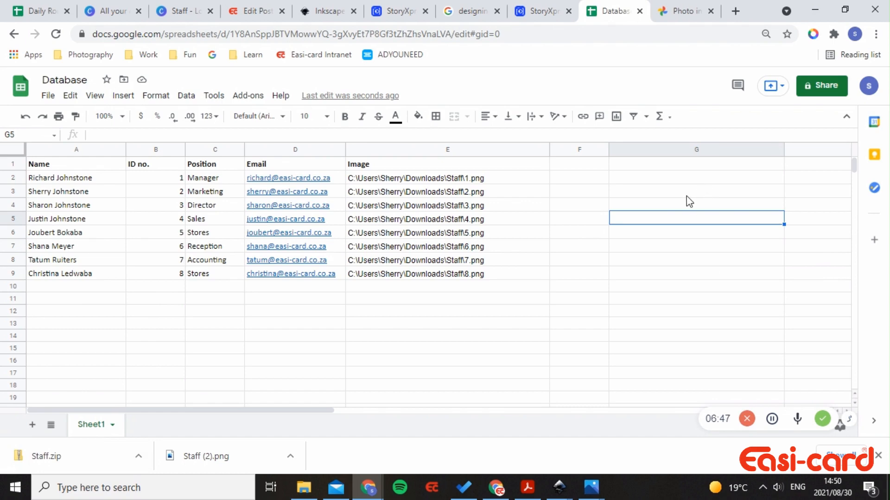
mouse_move(48, 95)
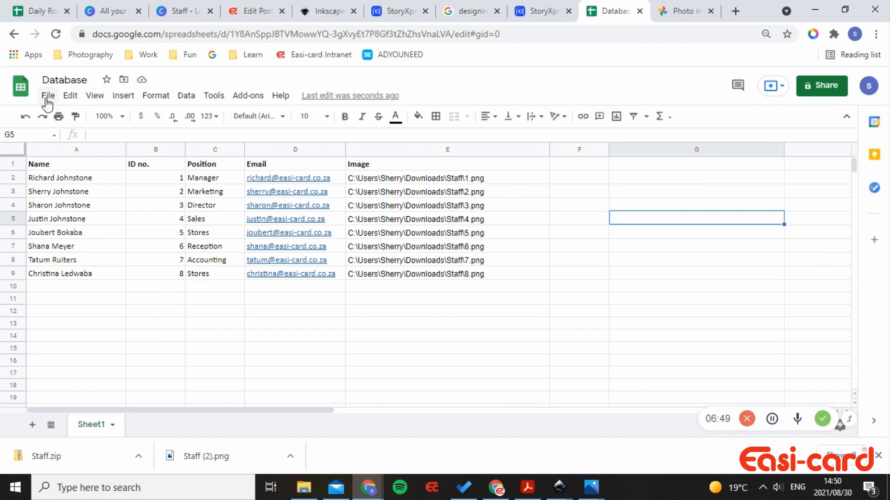
click(48, 95)
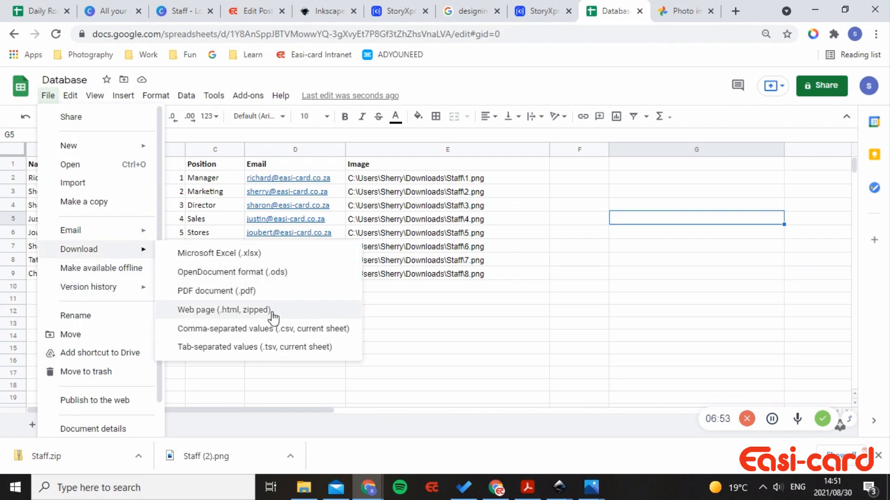
mouse_move(274, 334)
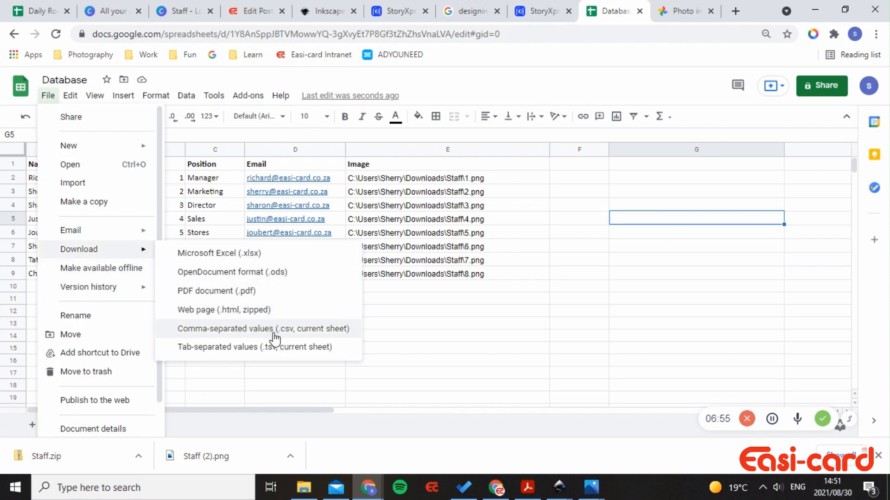